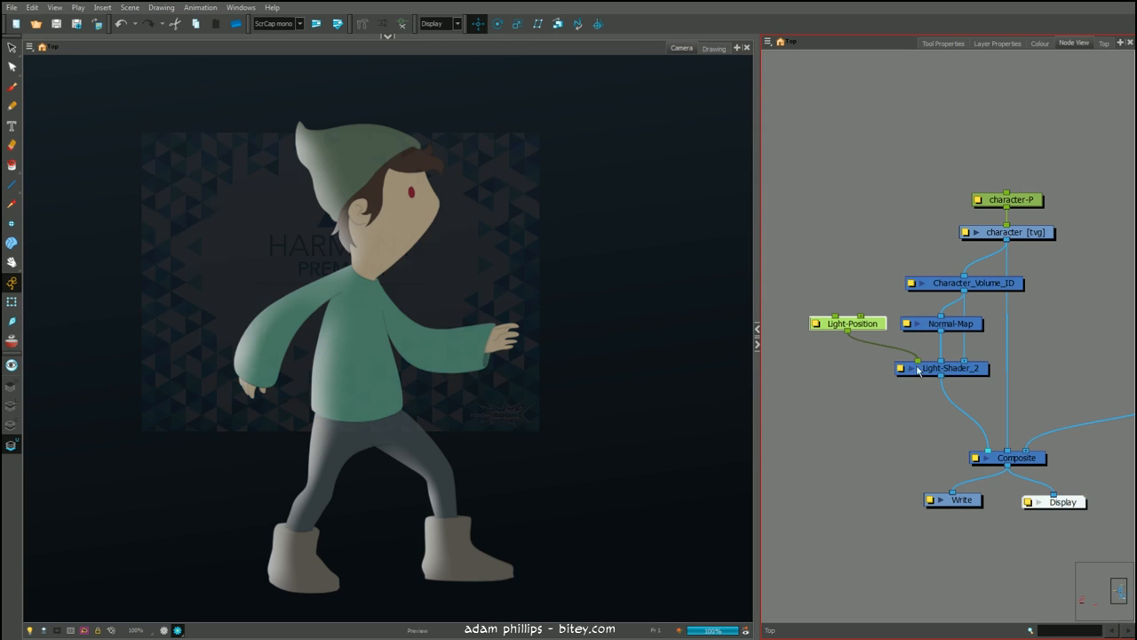
Step: Review the Light-Shader_2 settings and the Light-Position node fed by Target and Position
{"action": "left_click", "coordinate": [901, 367]}
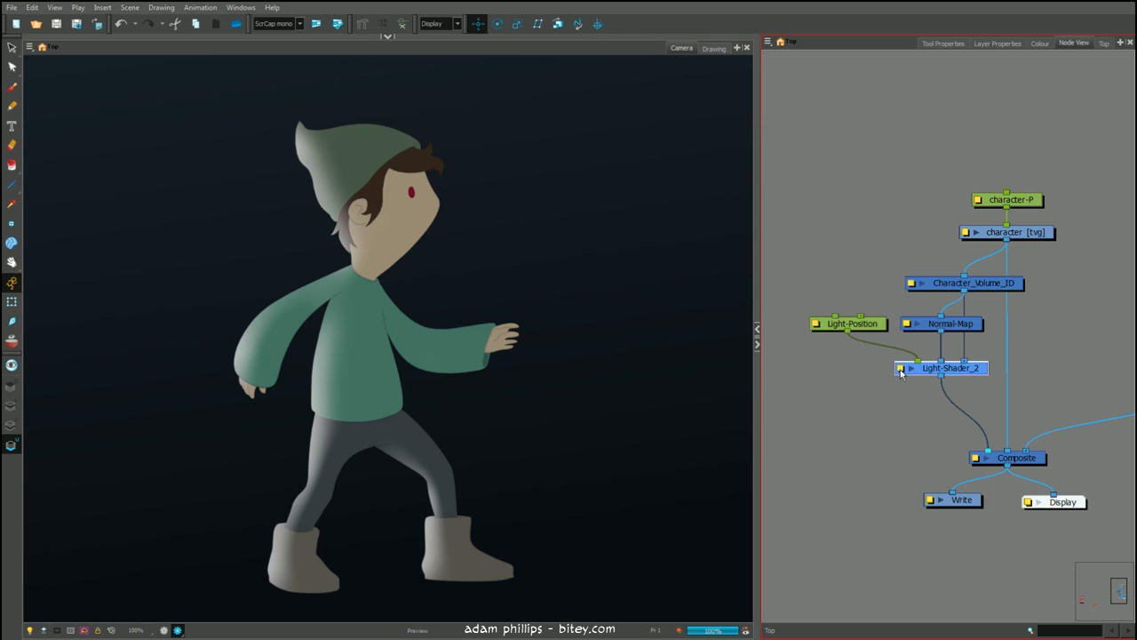
{"action": "double_click", "coordinate": [951, 368]}
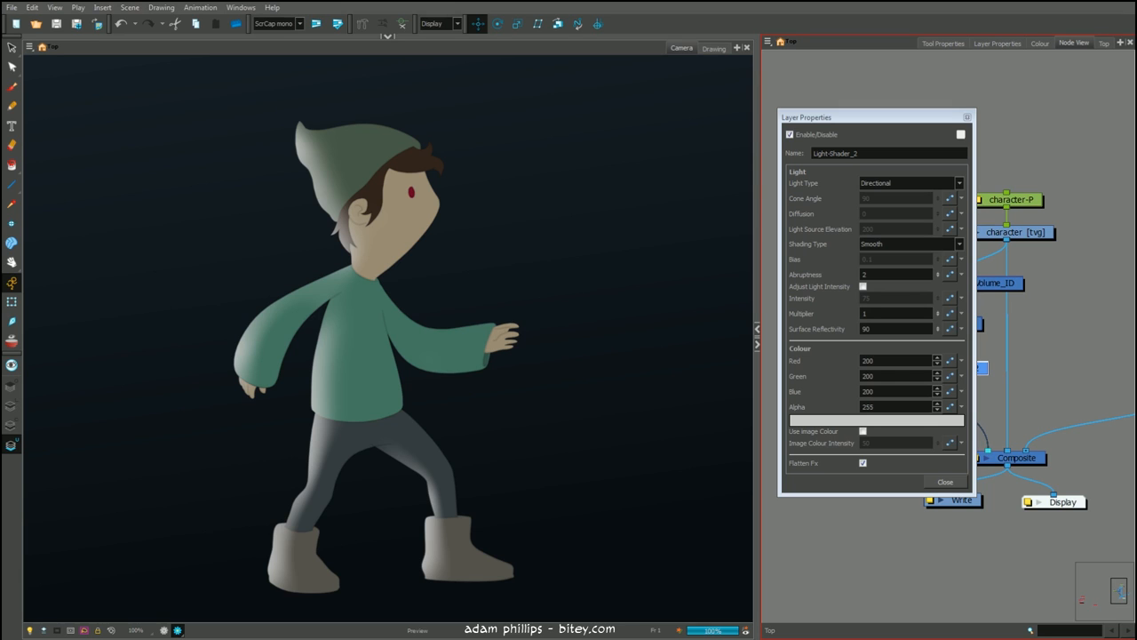
{"action": "left_click", "coordinate": [945, 481]}
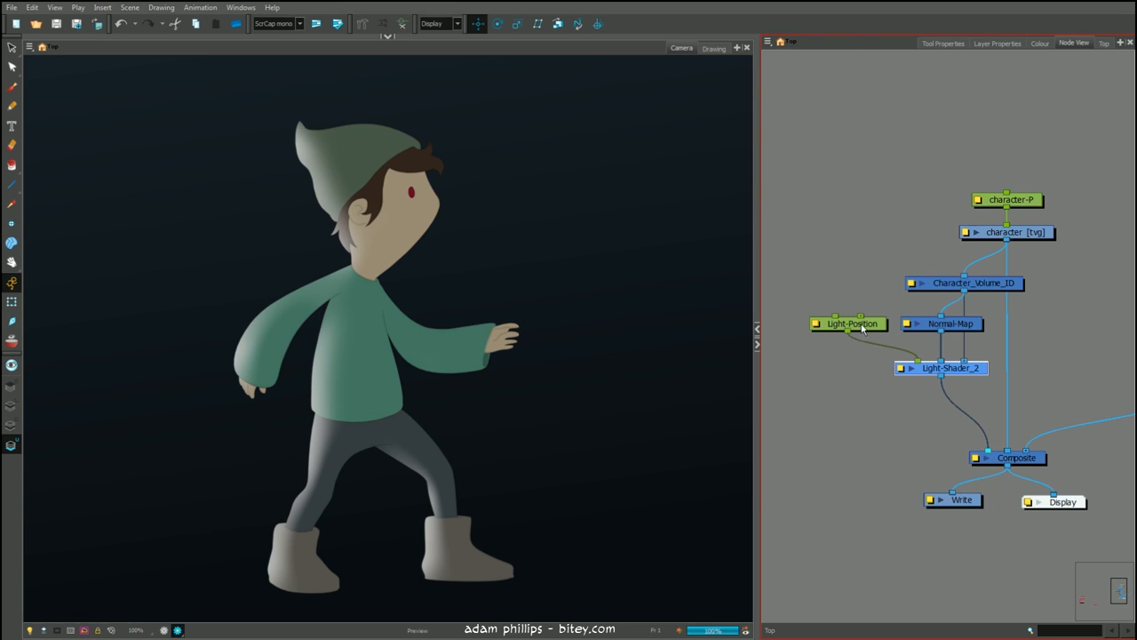
{"action": "left_click", "coordinate": [850, 323]}
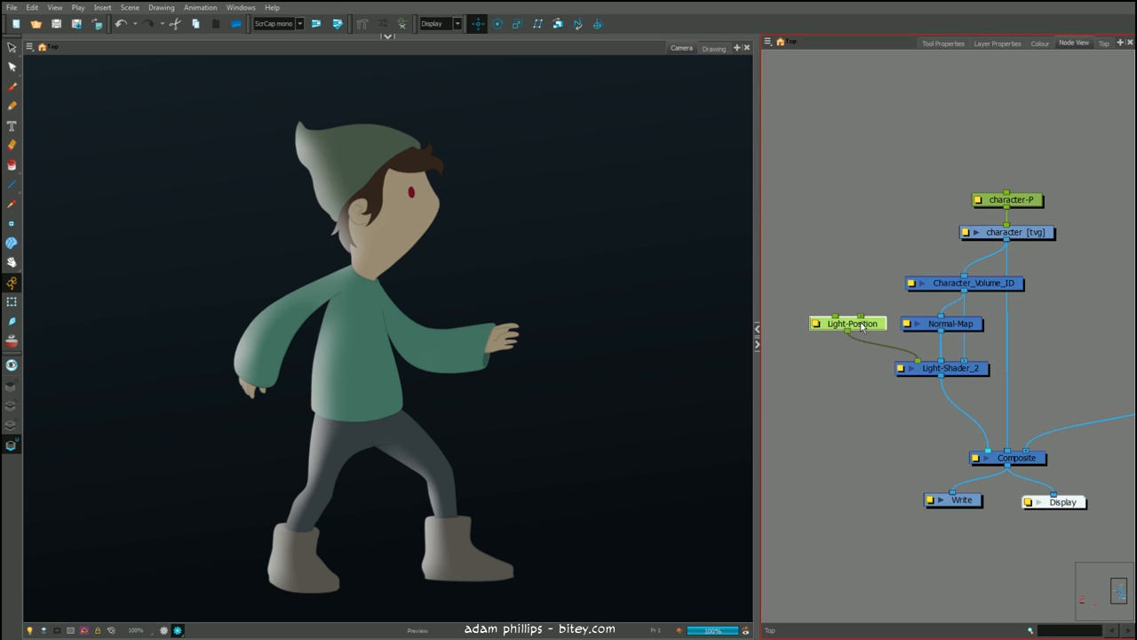
{"action": "mouse_move", "coordinate": [839, 263]}
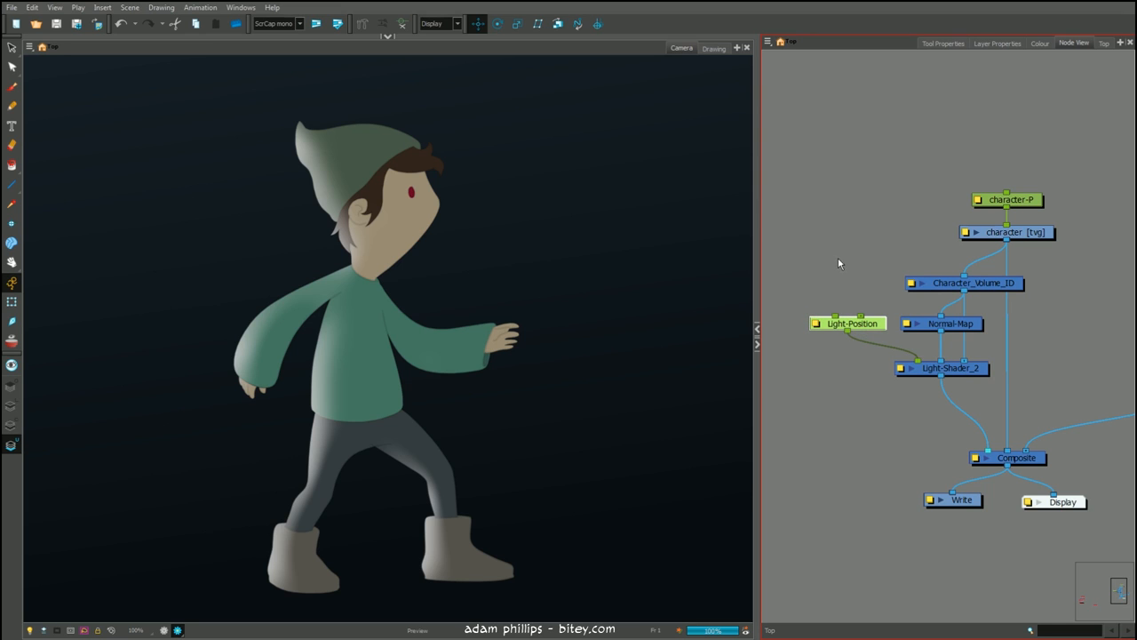
{"action": "left_click", "coordinate": [53, 7]}
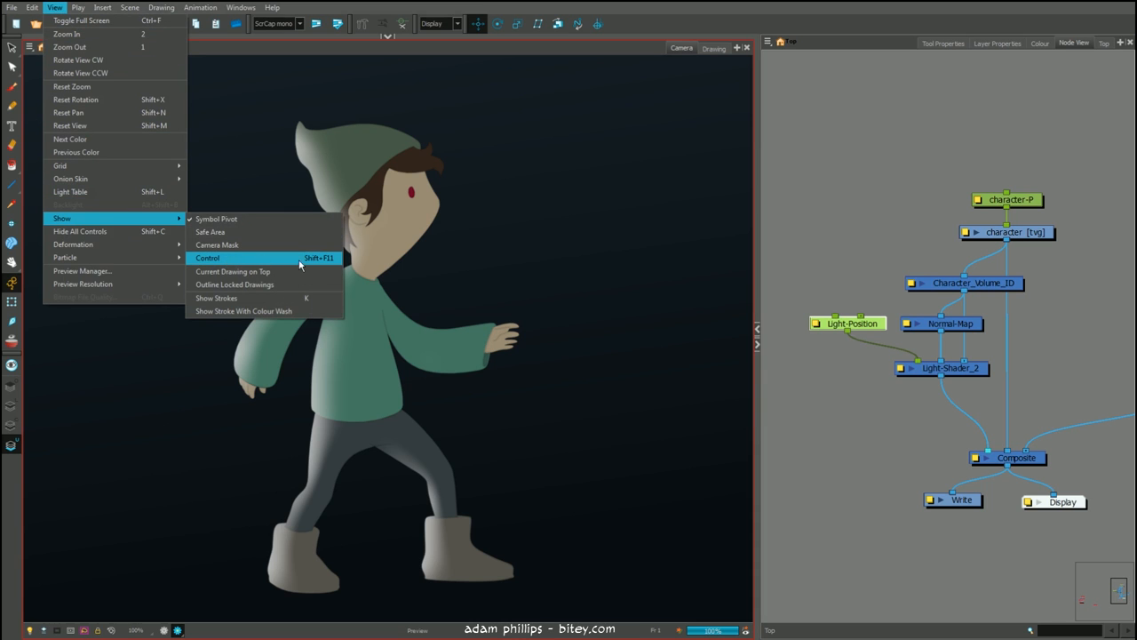
Step: Show the light's on-canvas controls and move the light above the character's hat
{"action": "left_click", "coordinate": [206, 257]}
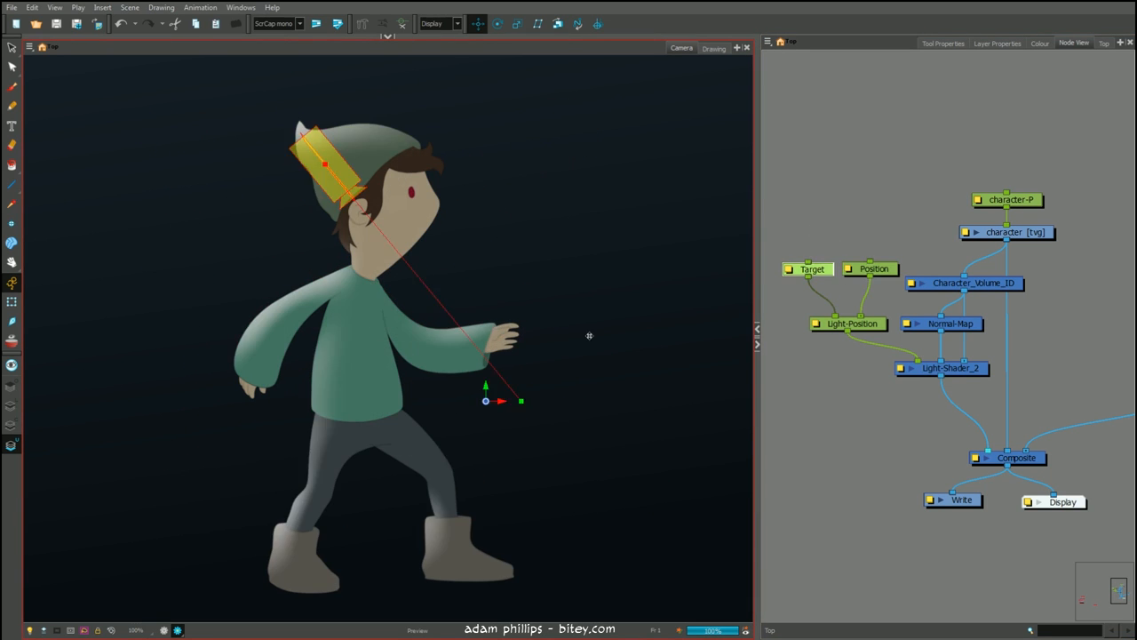
{"action": "left_click_drag", "start_coordinate": [323, 164], "coordinate": [514, 156]}
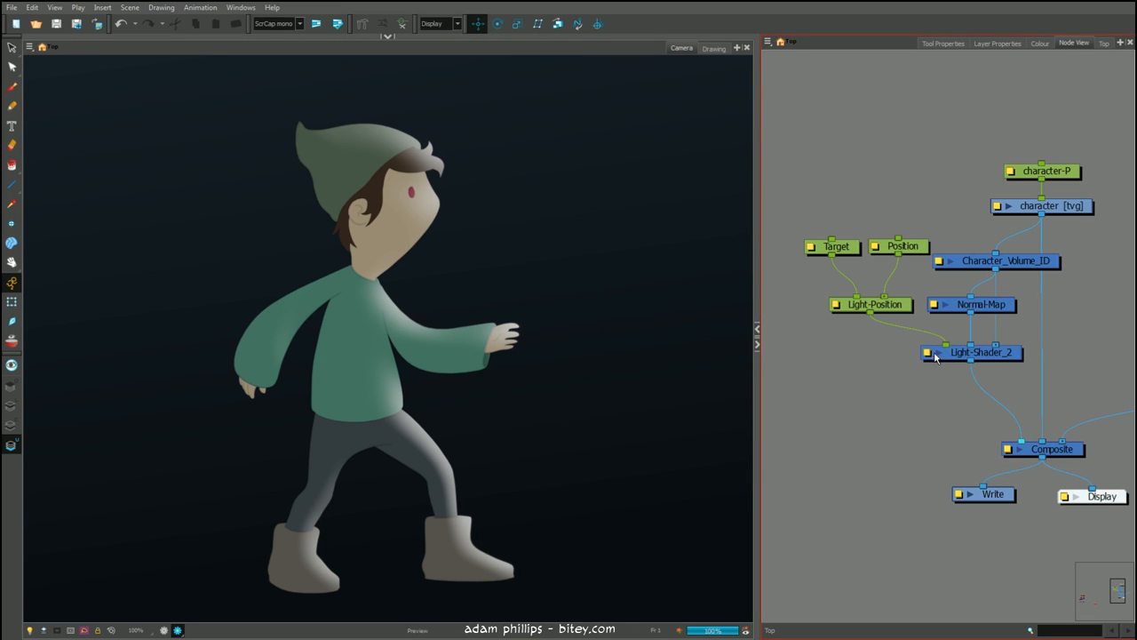
Step: Move the light level with the head, aim it at the chest and rotate it toward the character
{"action": "double_click", "coordinate": [981, 352]}
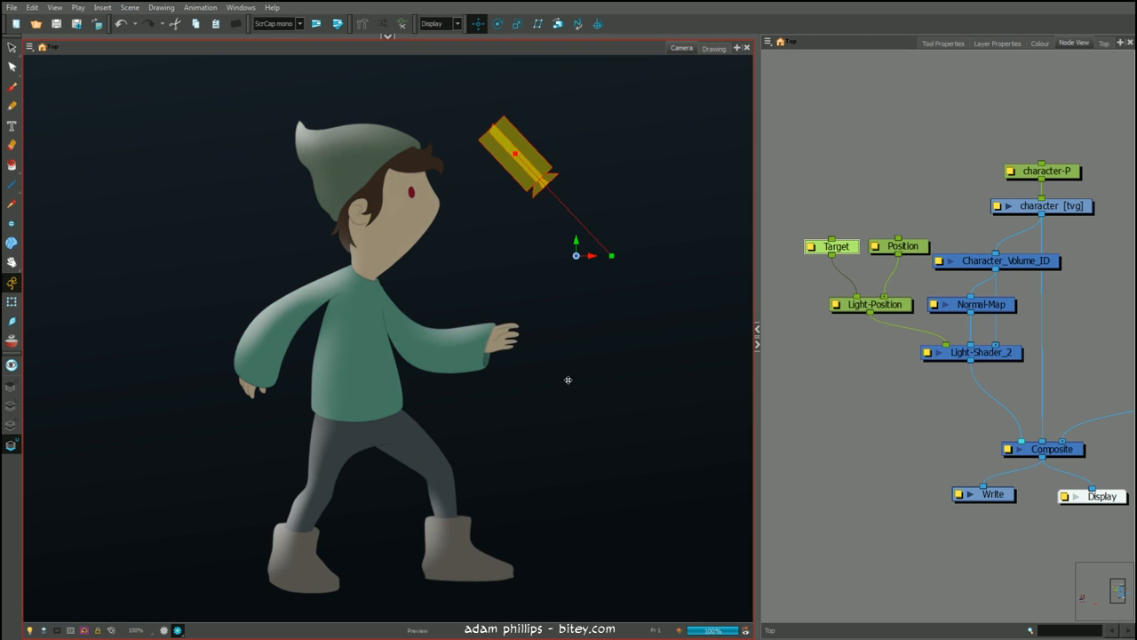
{"action": "left_click_drag", "start_coordinate": [576, 256], "coordinate": [230, 188]}
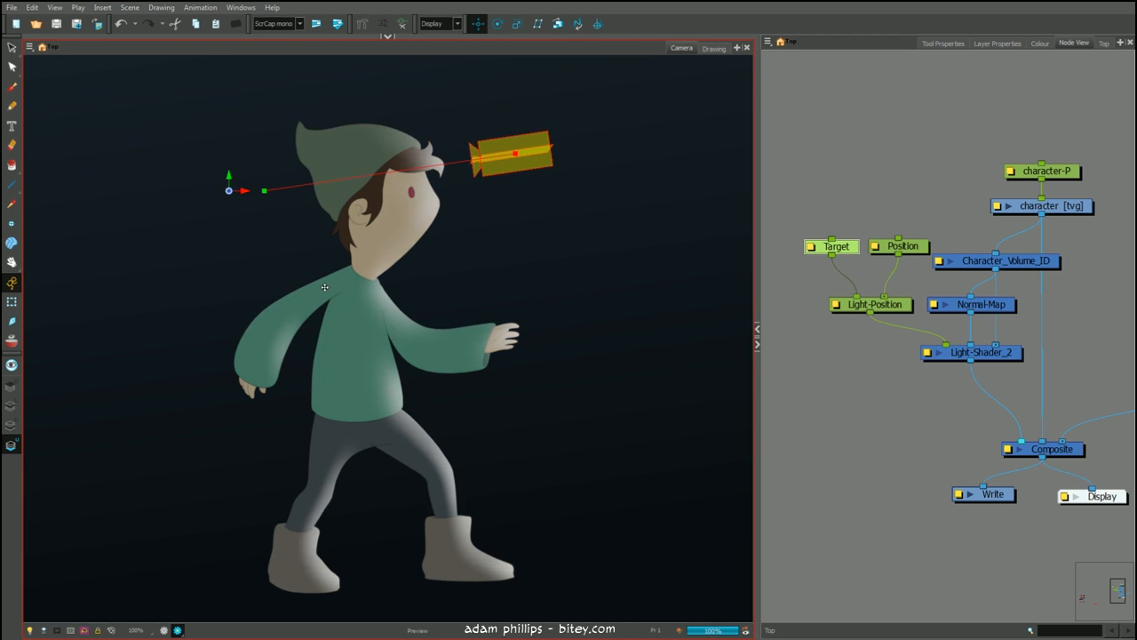
{"action": "left_click_drag", "start_coordinate": [229, 188], "coordinate": [398, 215]}
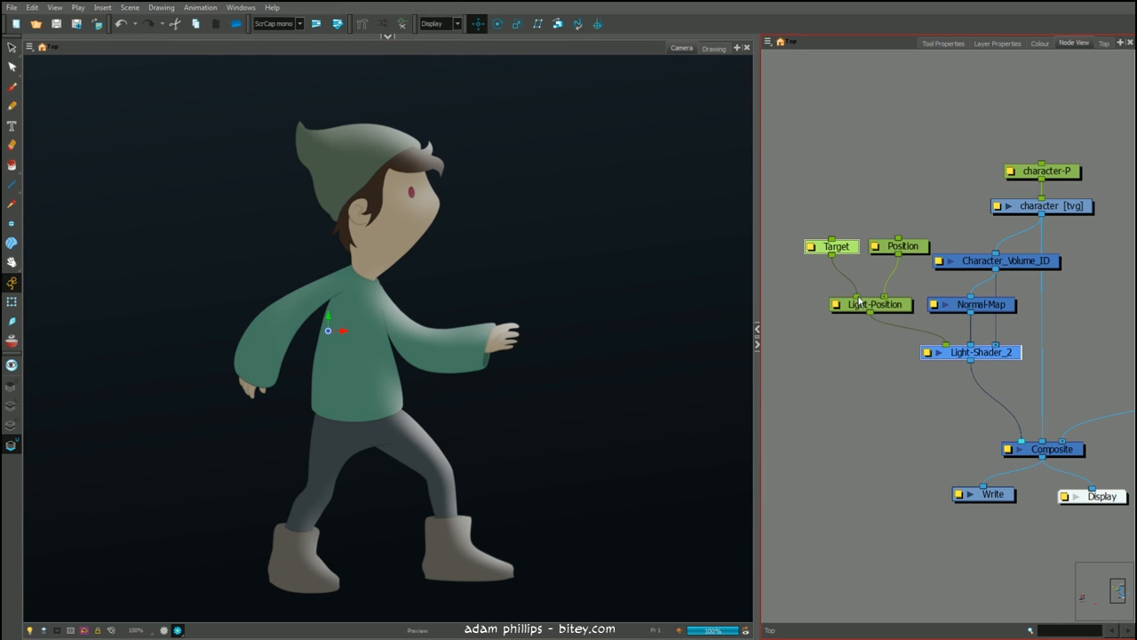
{"action": "left_click_drag", "start_coordinate": [833, 245], "coordinate": [816, 466]}
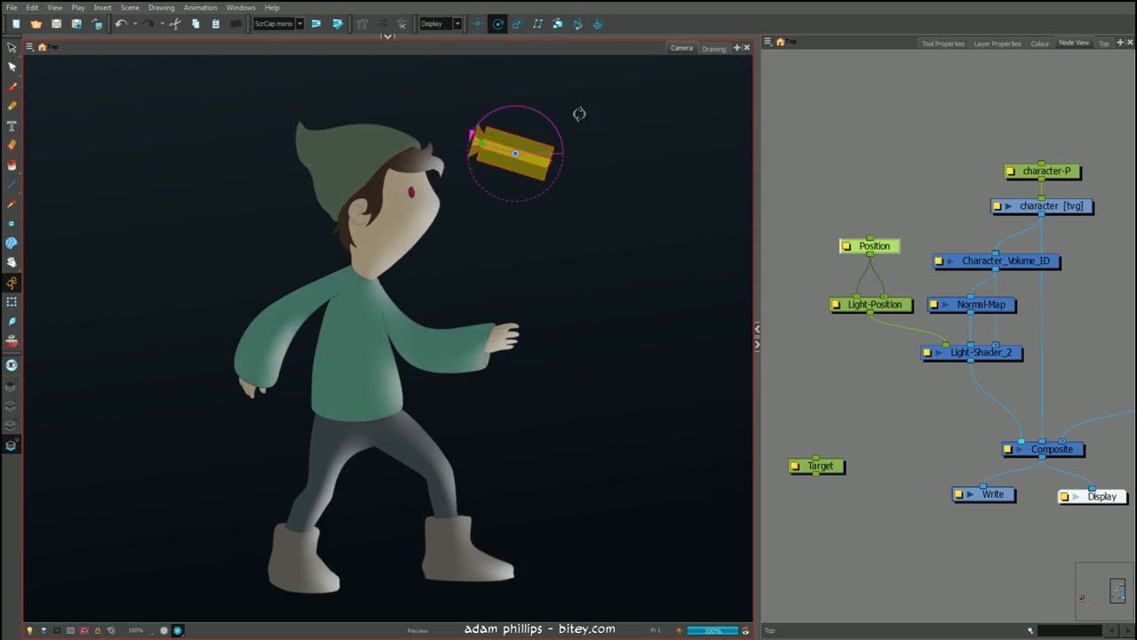
{"action": "left_click_drag", "start_coordinate": [821, 466], "coordinate": [835, 245]}
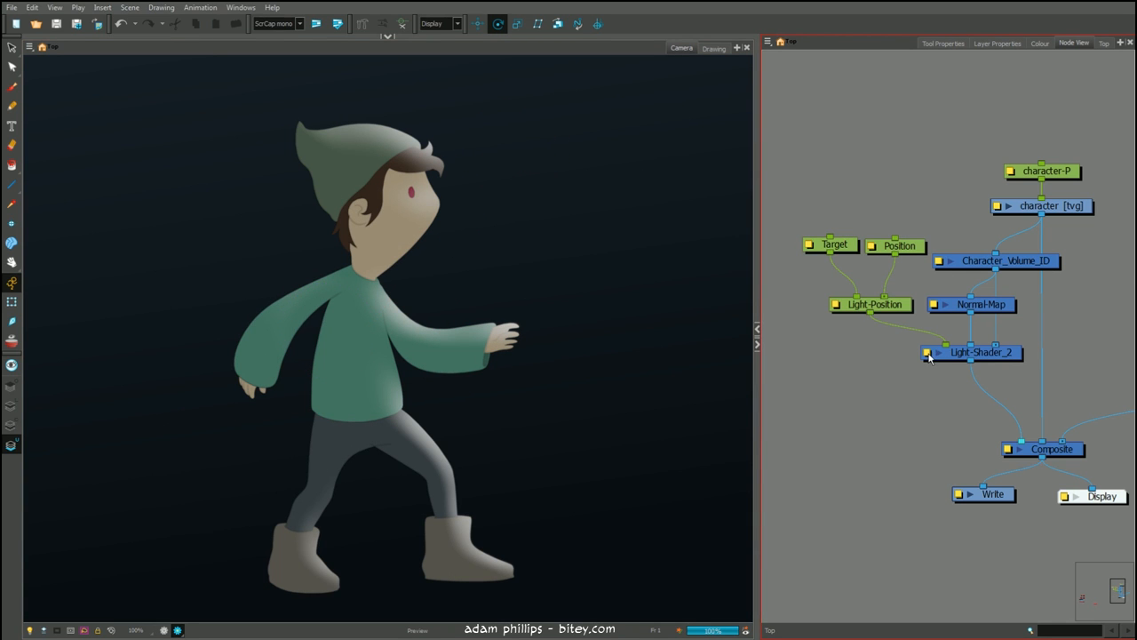
Step: Try Sharp shading on Light-Shader_2, then return the Shading Type to Smooth
{"action": "double_click", "coordinate": [981, 352]}
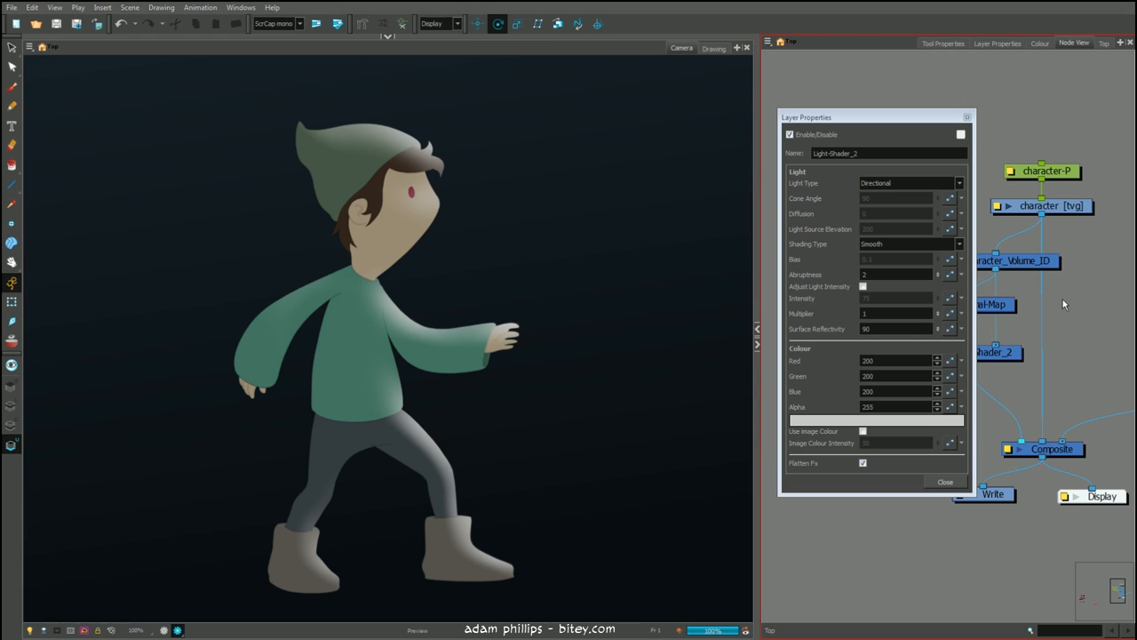
{"action": "mouse_move", "coordinate": [867, 229]}
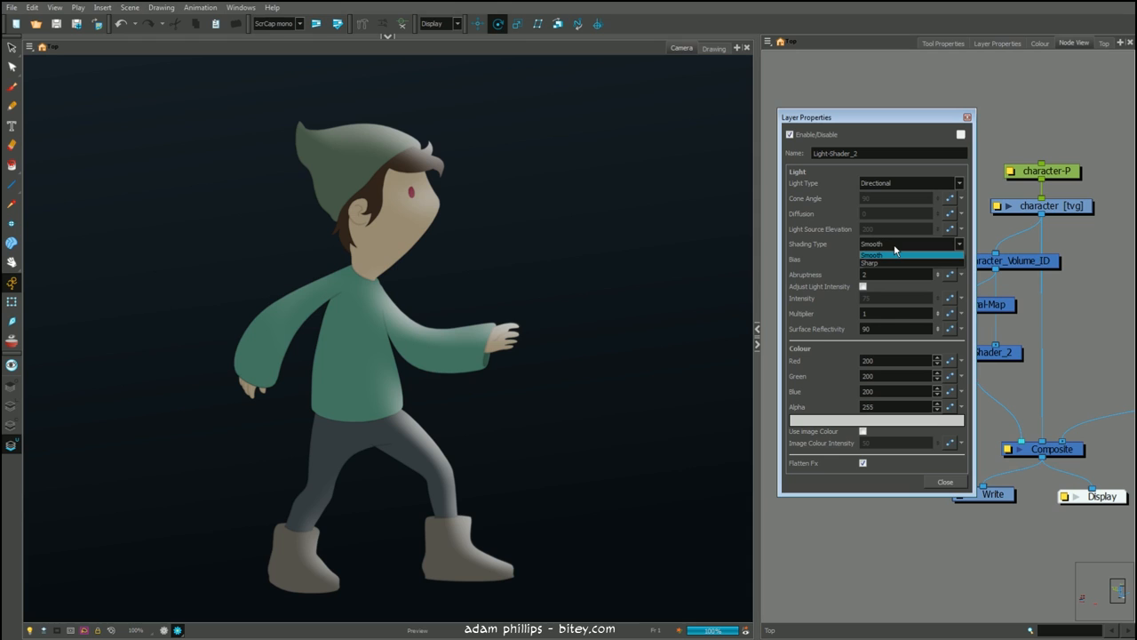
{"action": "mouse_move", "coordinate": [893, 263]}
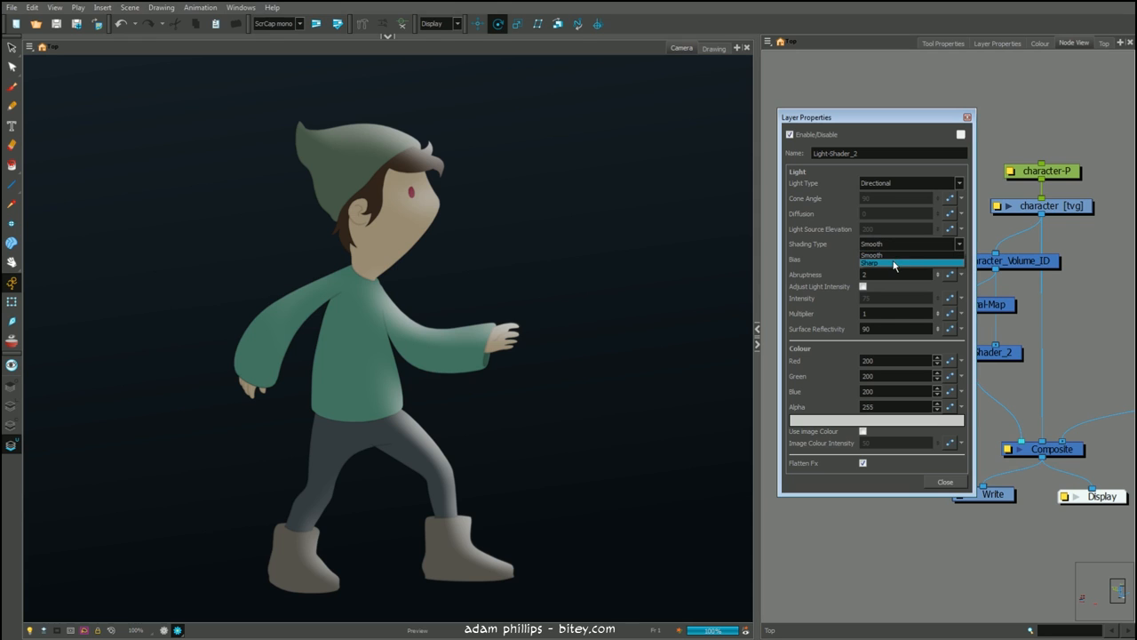
{"action": "left_click", "coordinate": [894, 263]}
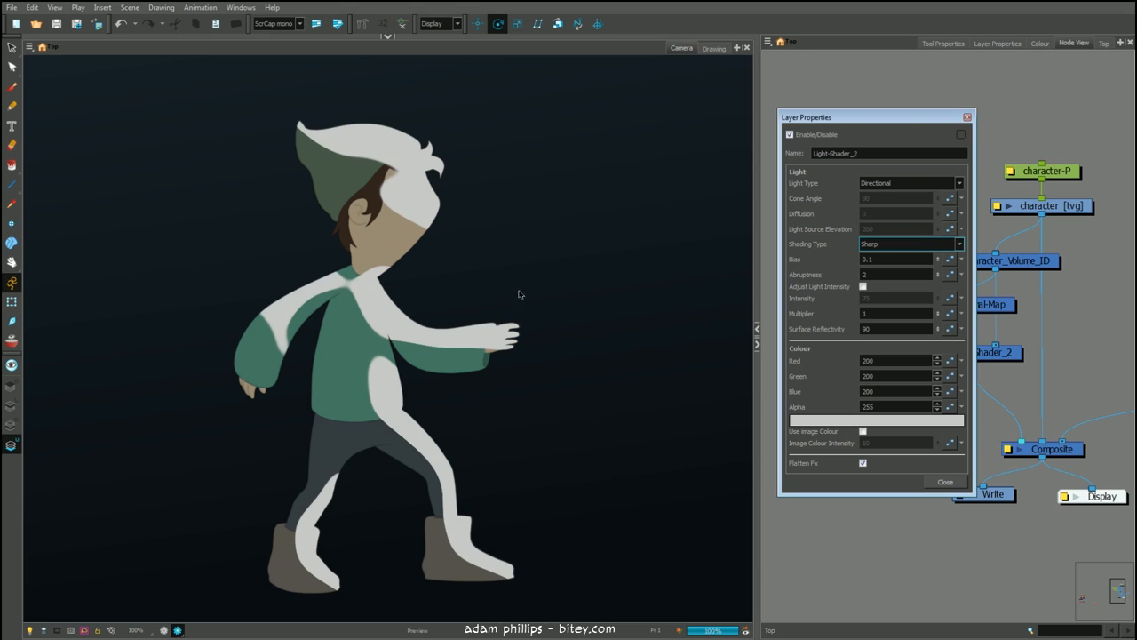
{"action": "mouse_move", "coordinate": [552, 323]}
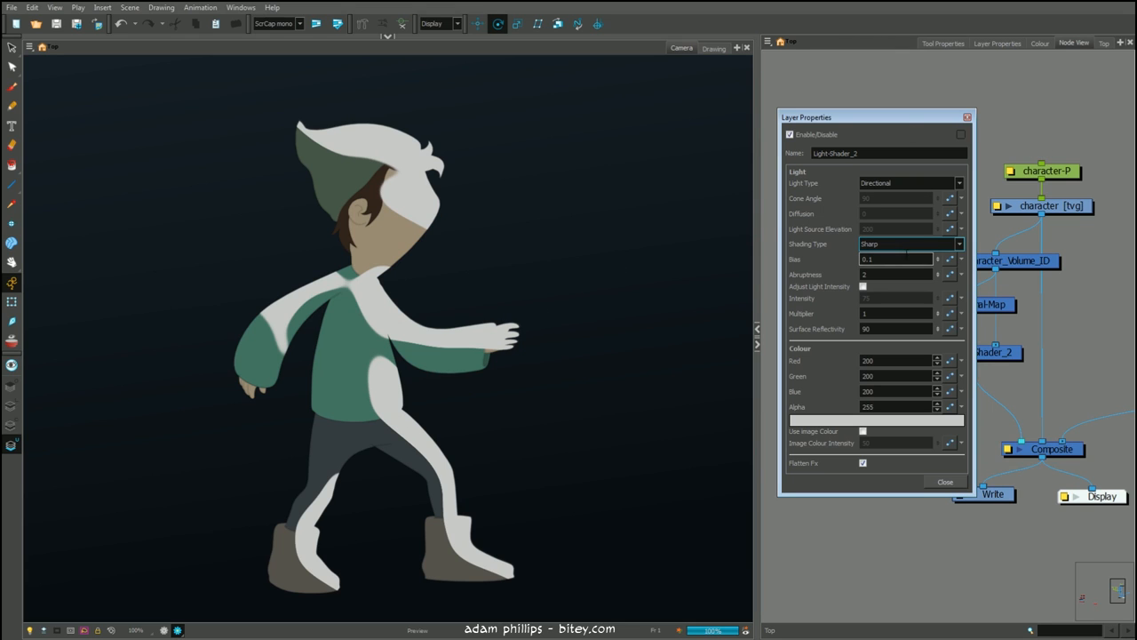
{"action": "left_click", "coordinate": [960, 244]}
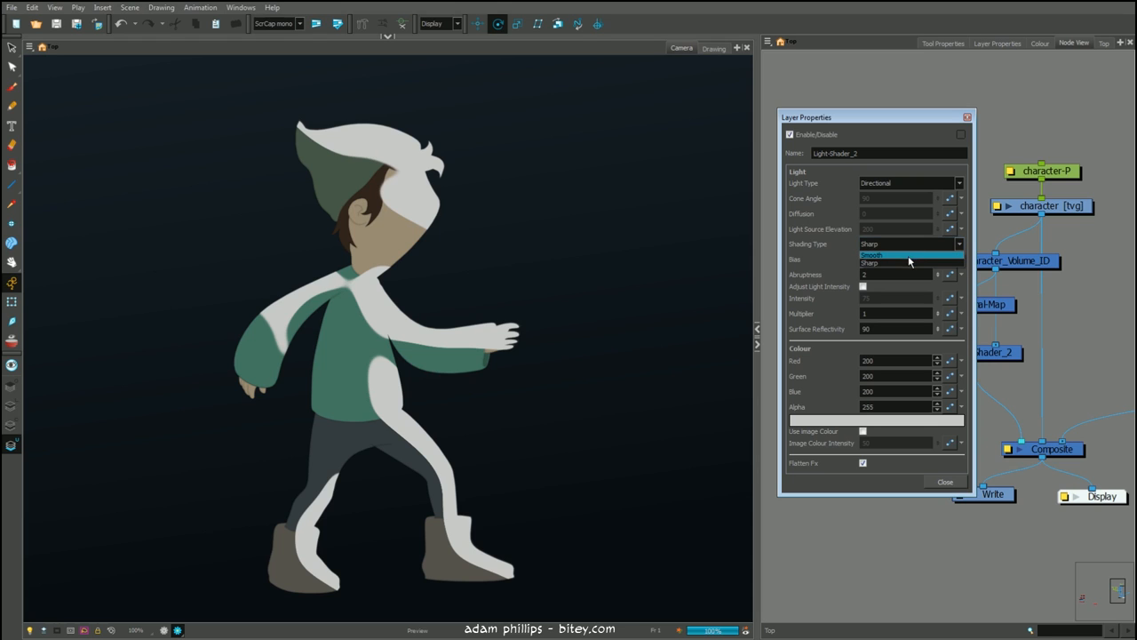
{"action": "left_click", "coordinate": [871, 256]}
{"action": "type", "text": "2"}
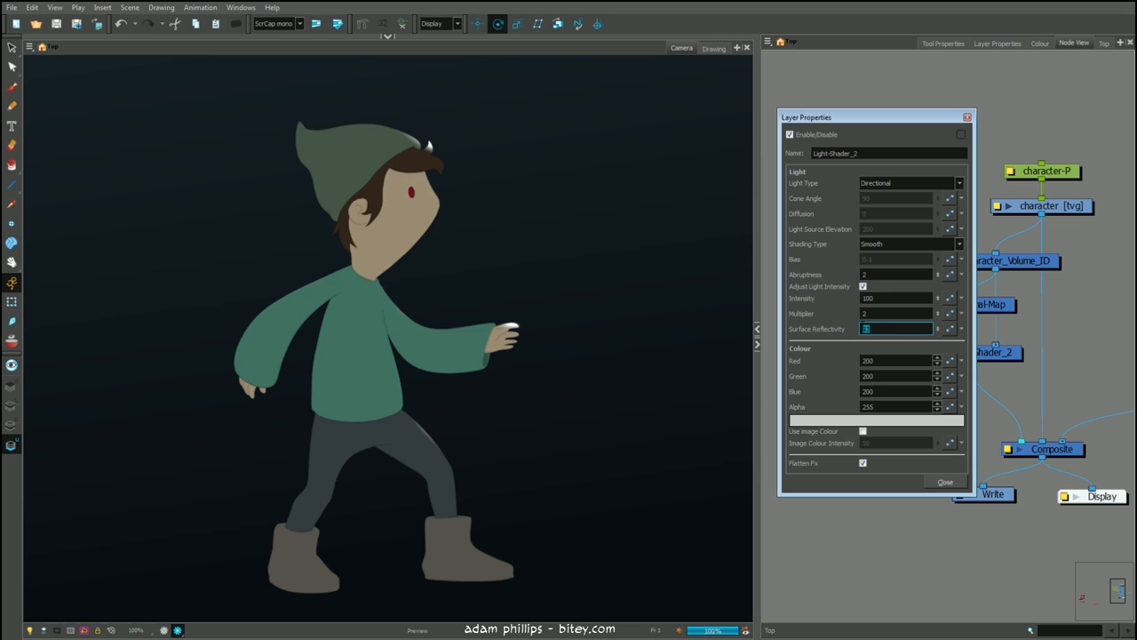
Step: Enter 66 and 90 and make the light colour yellow-green
{"action": "type", "text": "66"}
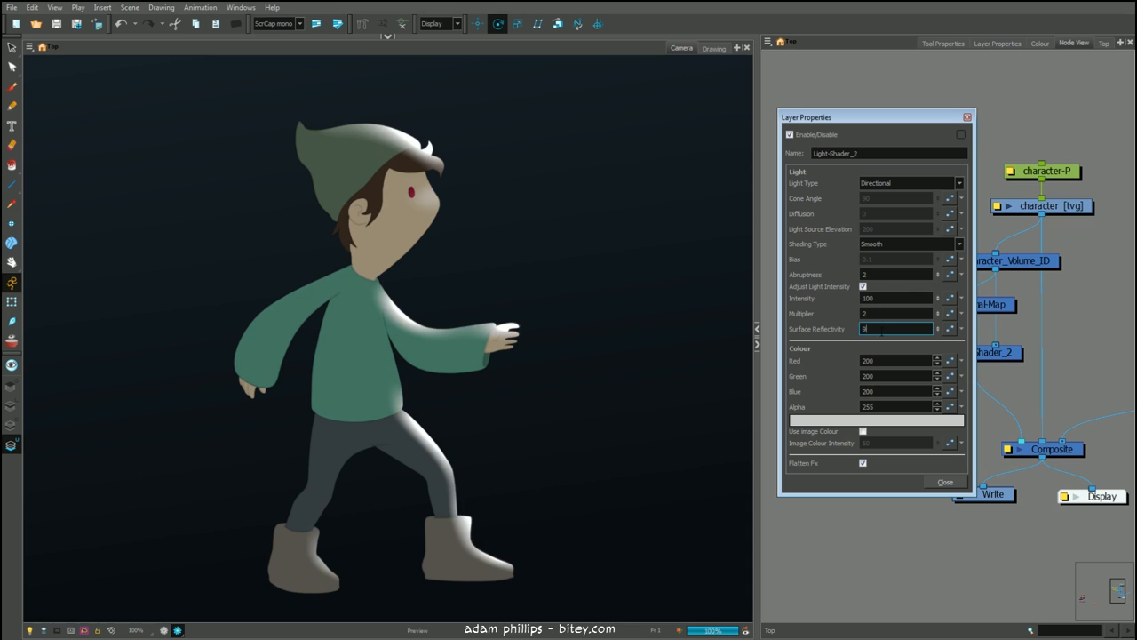
{"action": "type", "text": "90"}
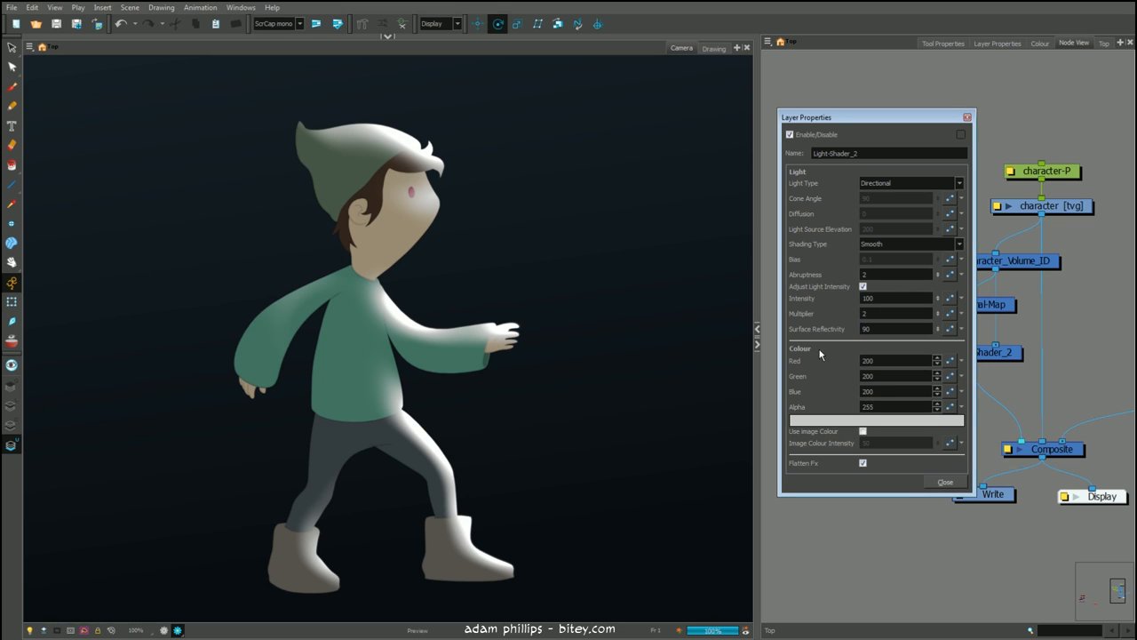
{"action": "mouse_move", "coordinate": [1022, 432]}
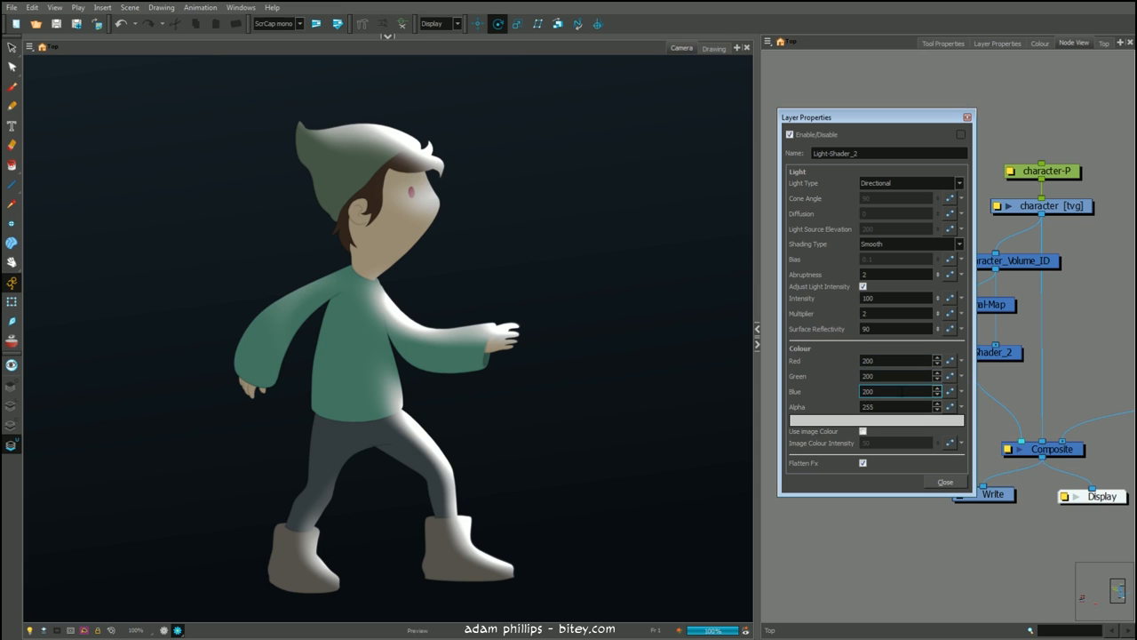
{"action": "left_click", "coordinate": [897, 405]}
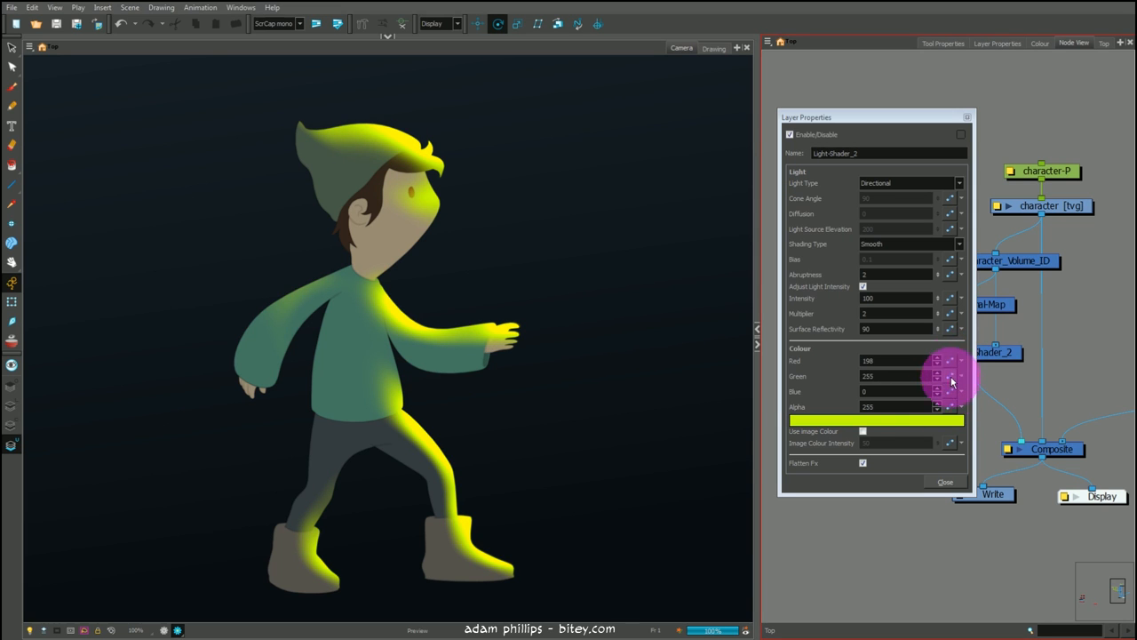
{"action": "mouse_move", "coordinate": [951, 366]}
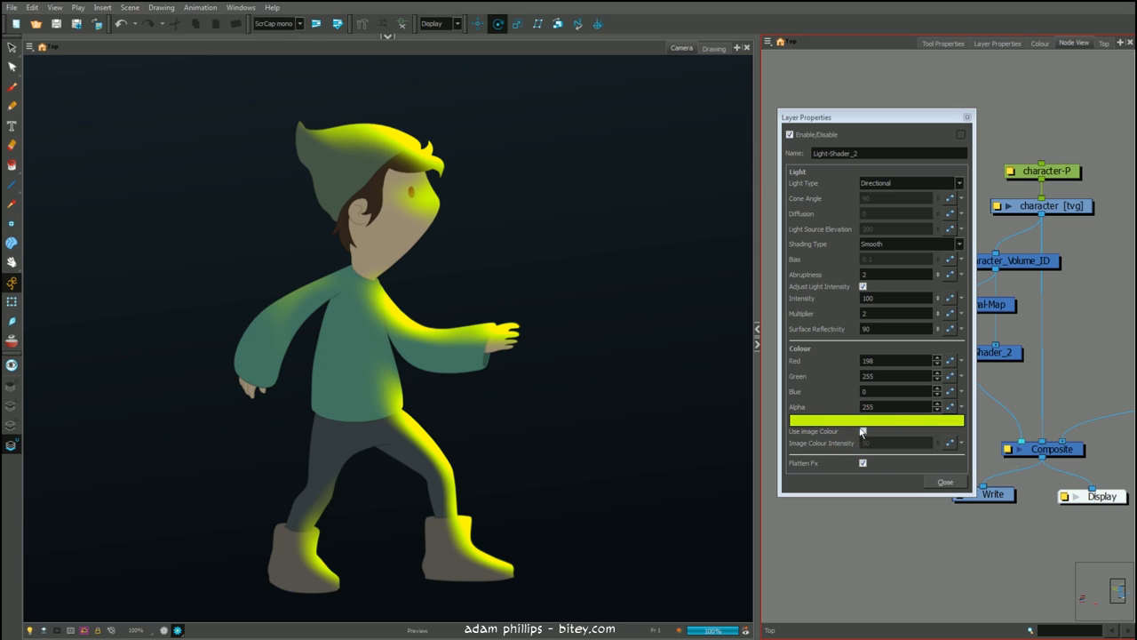
Step: Enable Use Image Colour and set Image Colour Intensity from 0 to 100
{"action": "left_click", "coordinate": [861, 432]}
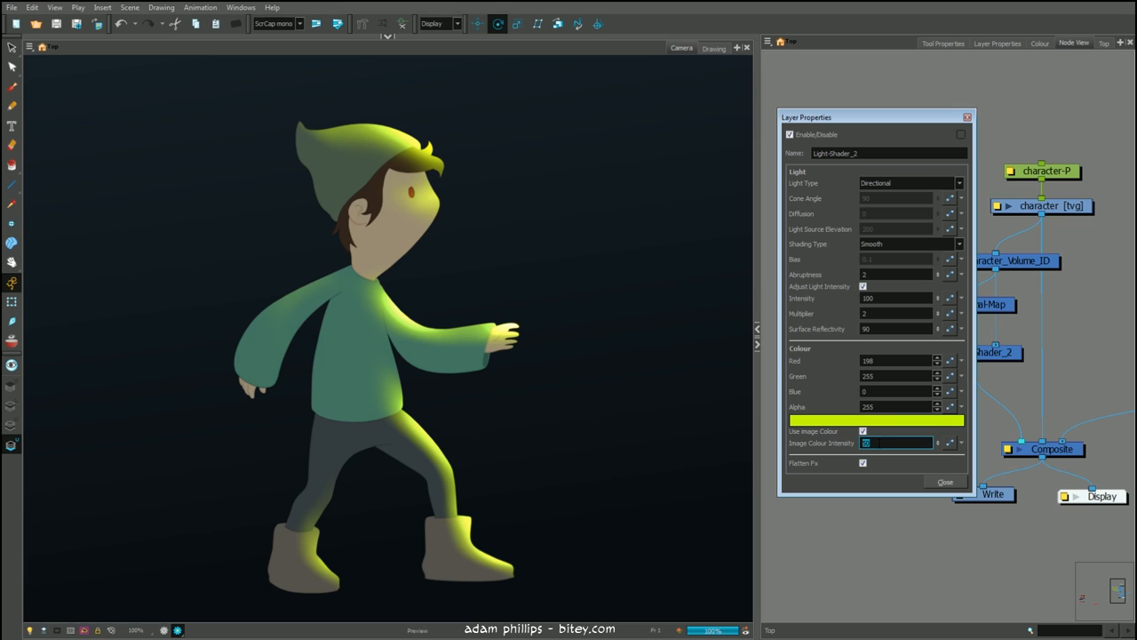
{"action": "type", "text": "0"}
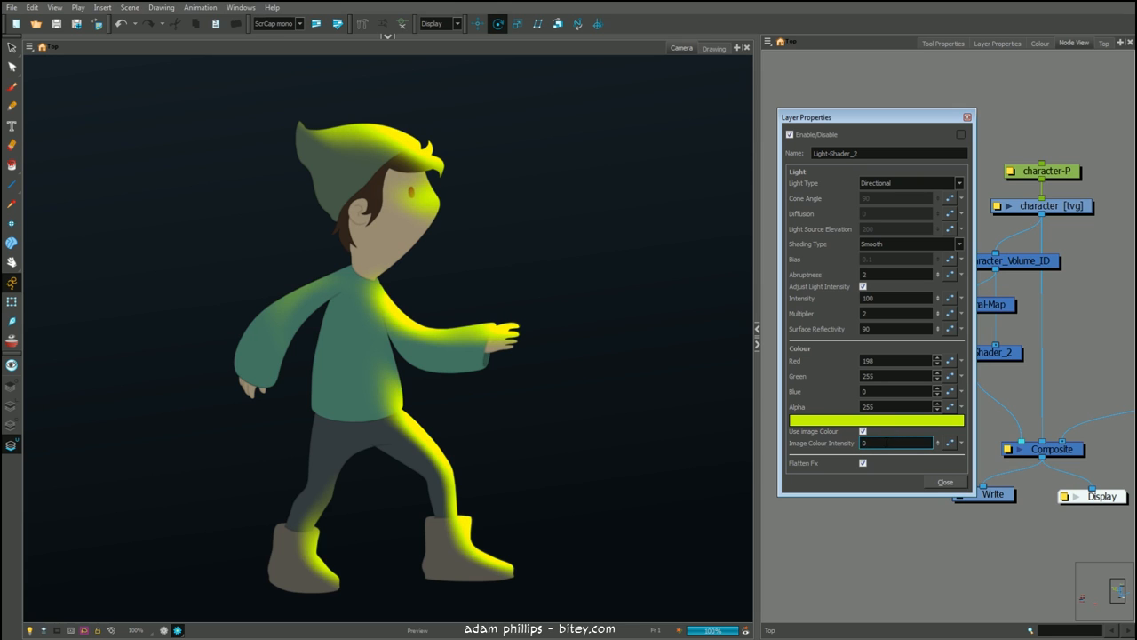
{"action": "type", "text": "100"}
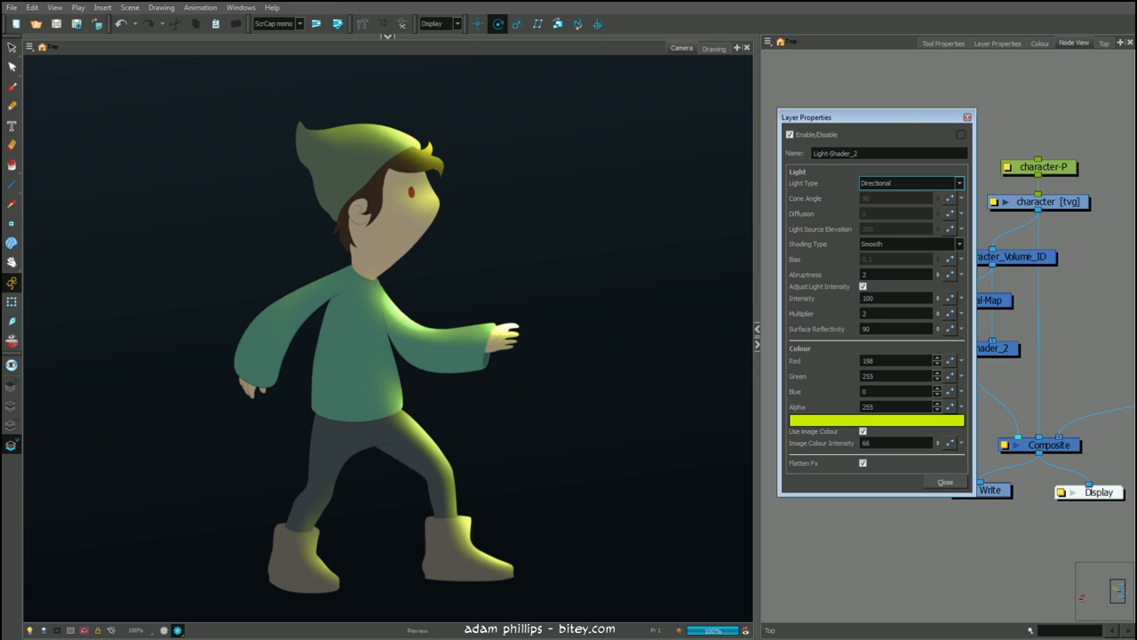
{"action": "mouse_move", "coordinate": [899, 188]}
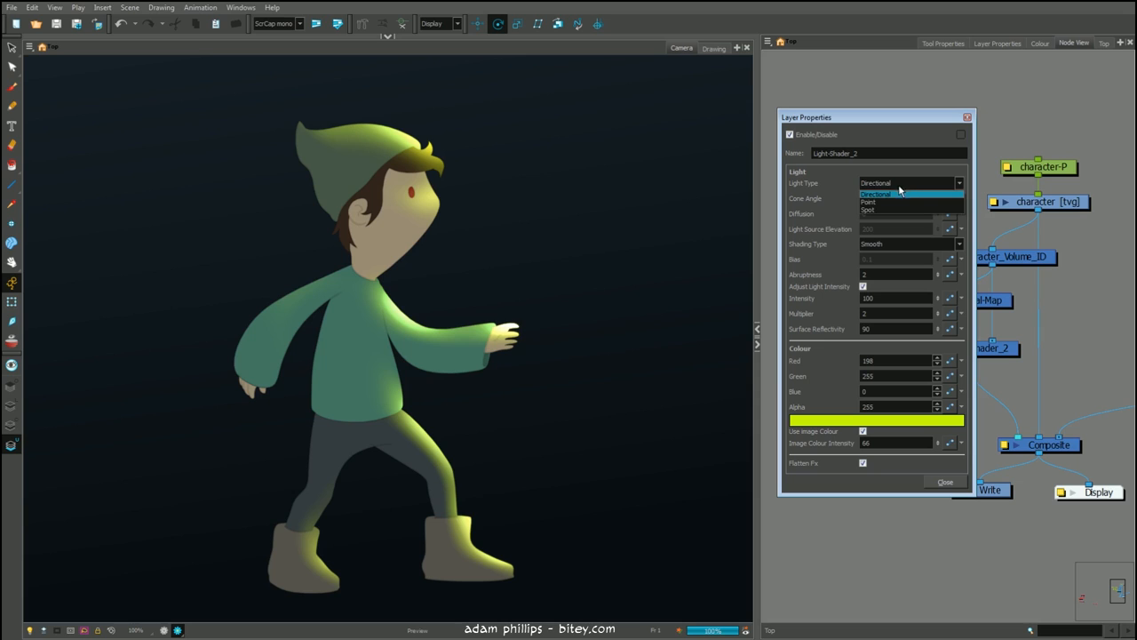
Step: Change the Light Type from Directional to Spot and close the settings
{"action": "left_click", "coordinate": [867, 210]}
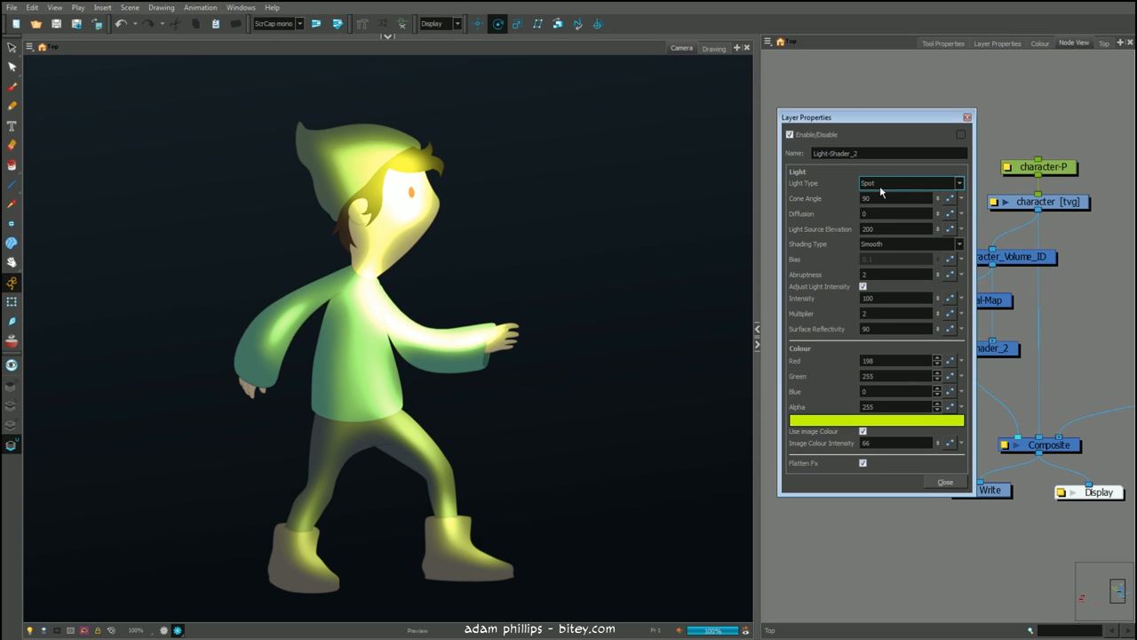
{"action": "mouse_move", "coordinate": [883, 192]}
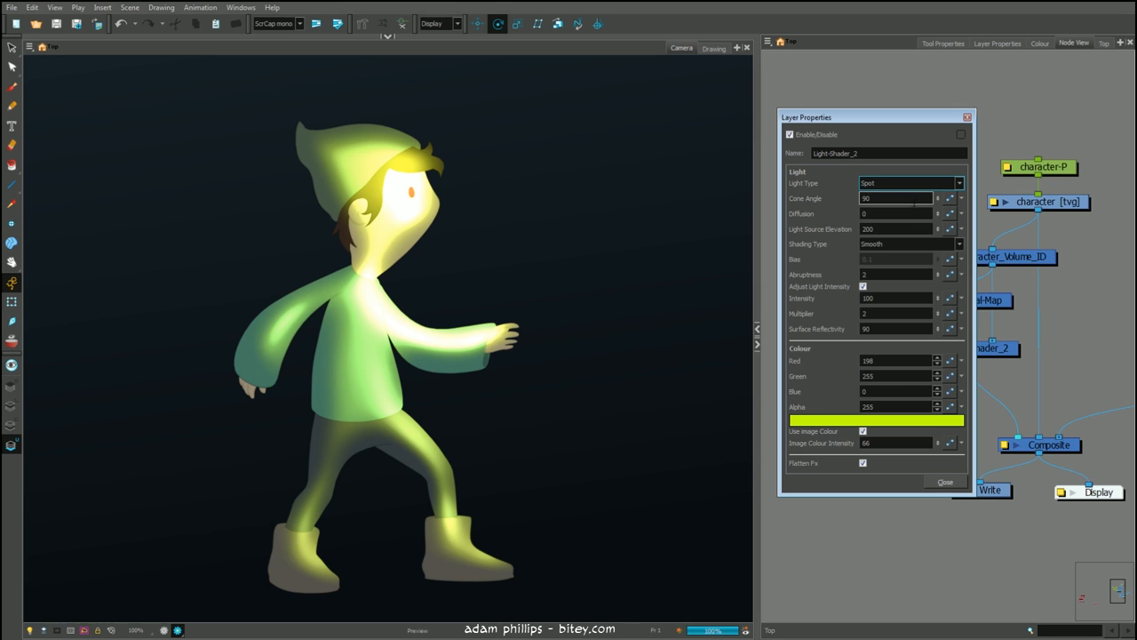
{"action": "left_click", "coordinate": [945, 481]}
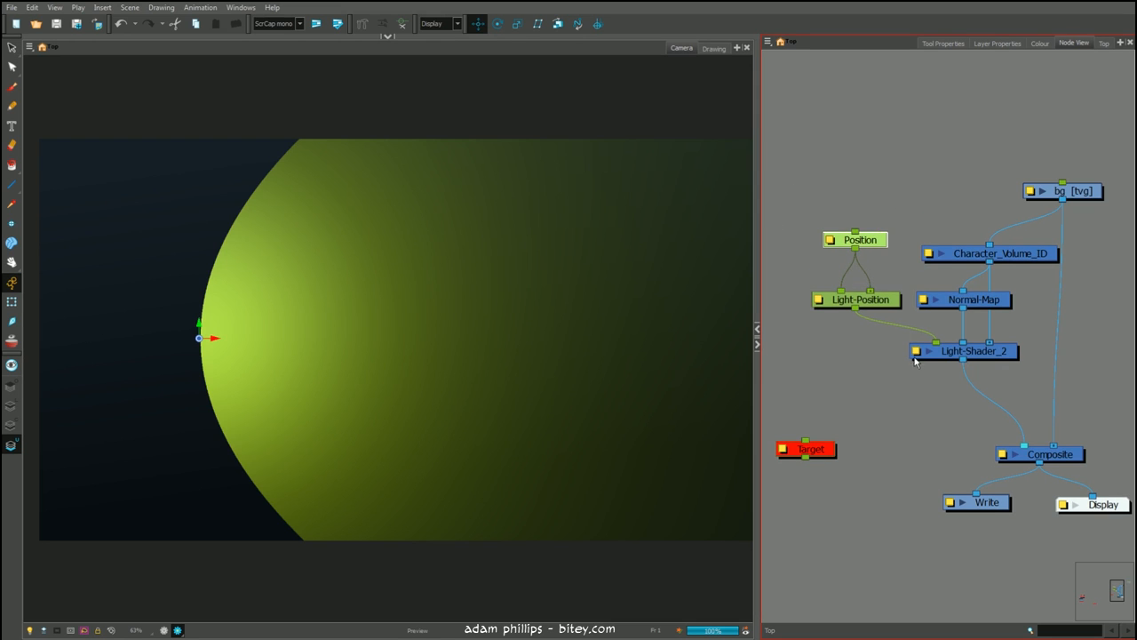
Step: Set the spot light's Cone Angle from 120 down to 45
{"action": "double_click", "coordinate": [974, 352]}
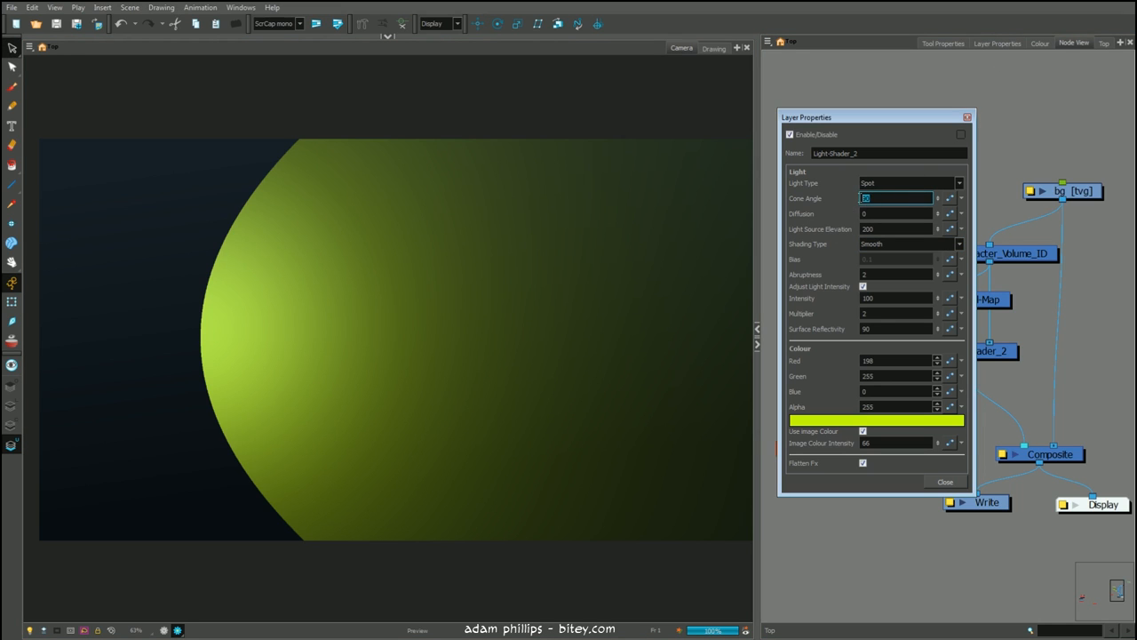
{"action": "type", "text": "120"}
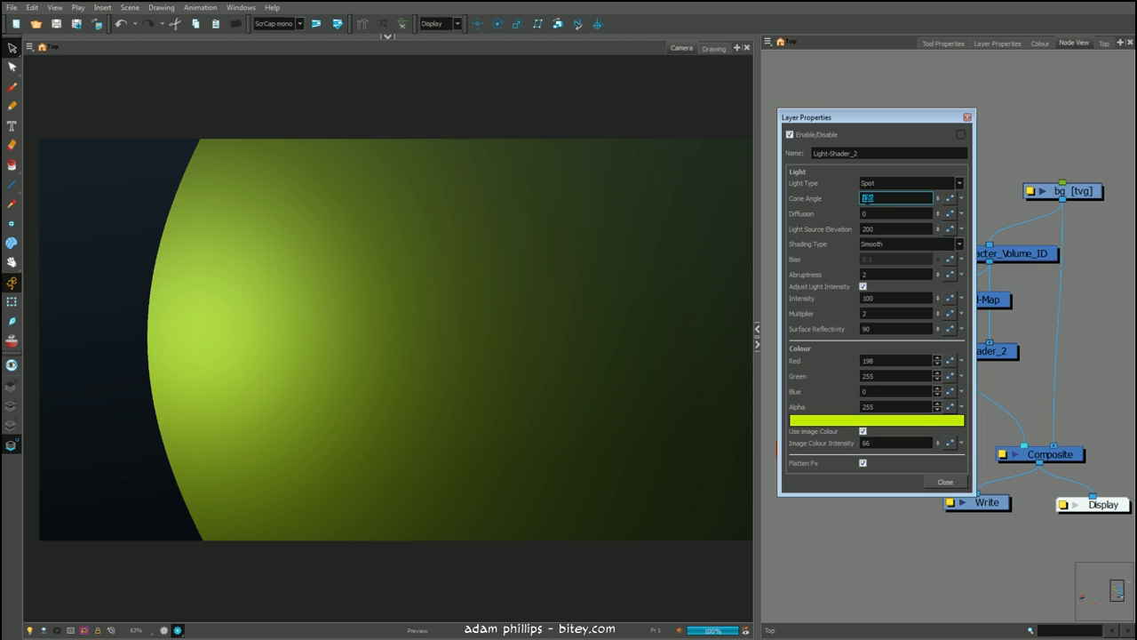
{"action": "type", "text": "45"}
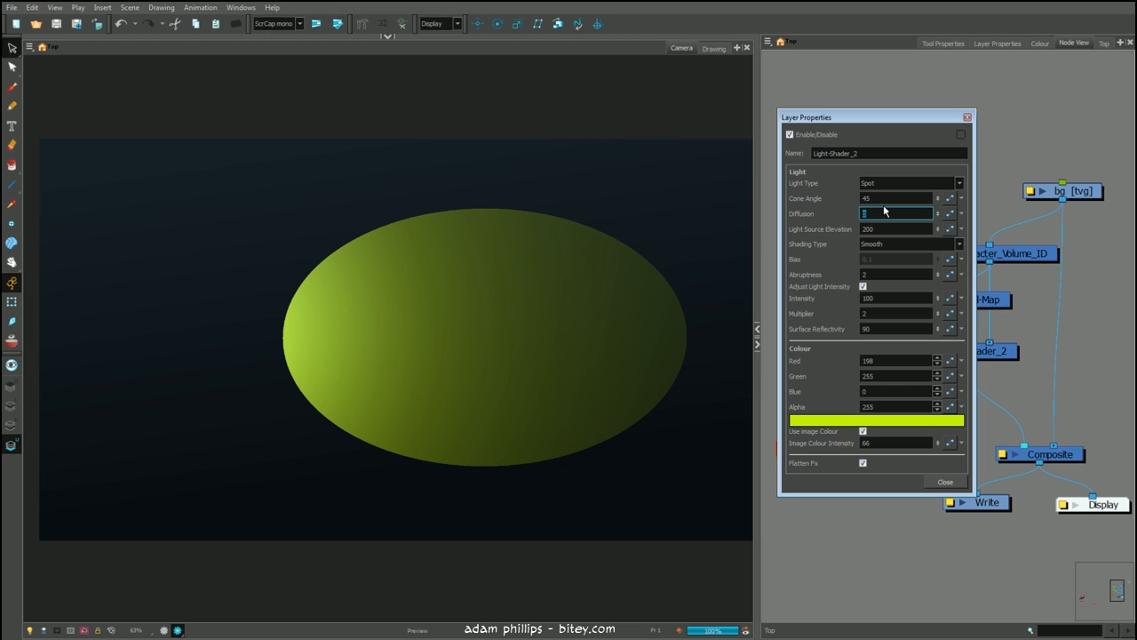
Step: Try Diffusion values 0.3, 0.6, 0.1, 1 and 5, settling on 0.6
{"action": "type", "text": "0.3"}
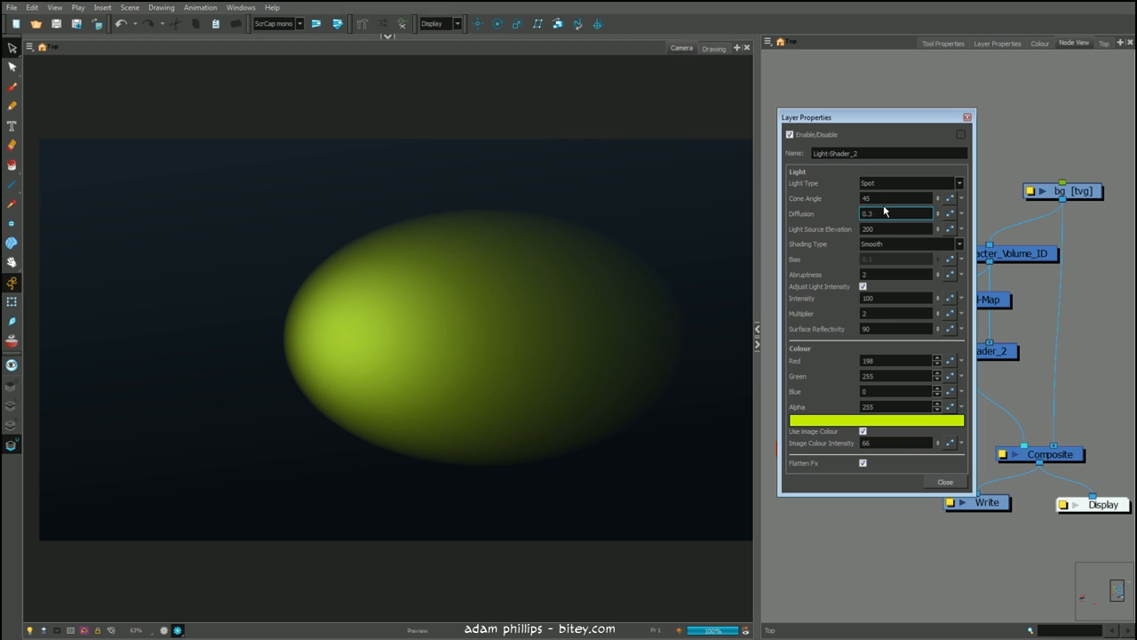
{"action": "type", "text": "0.6"}
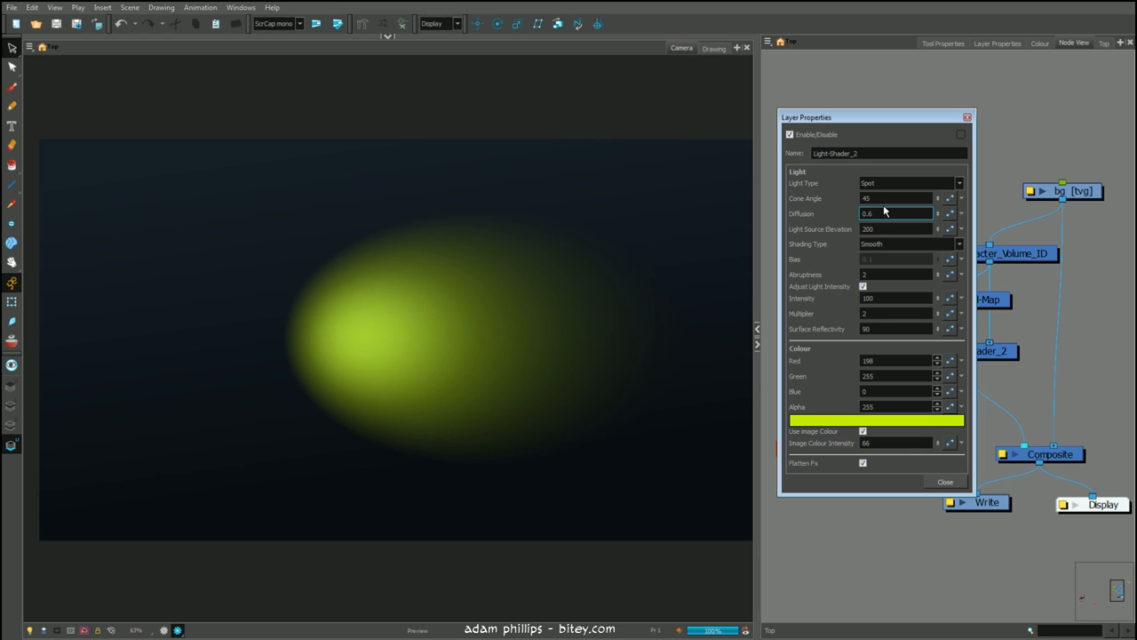
{"action": "type", "text": "0.1"}
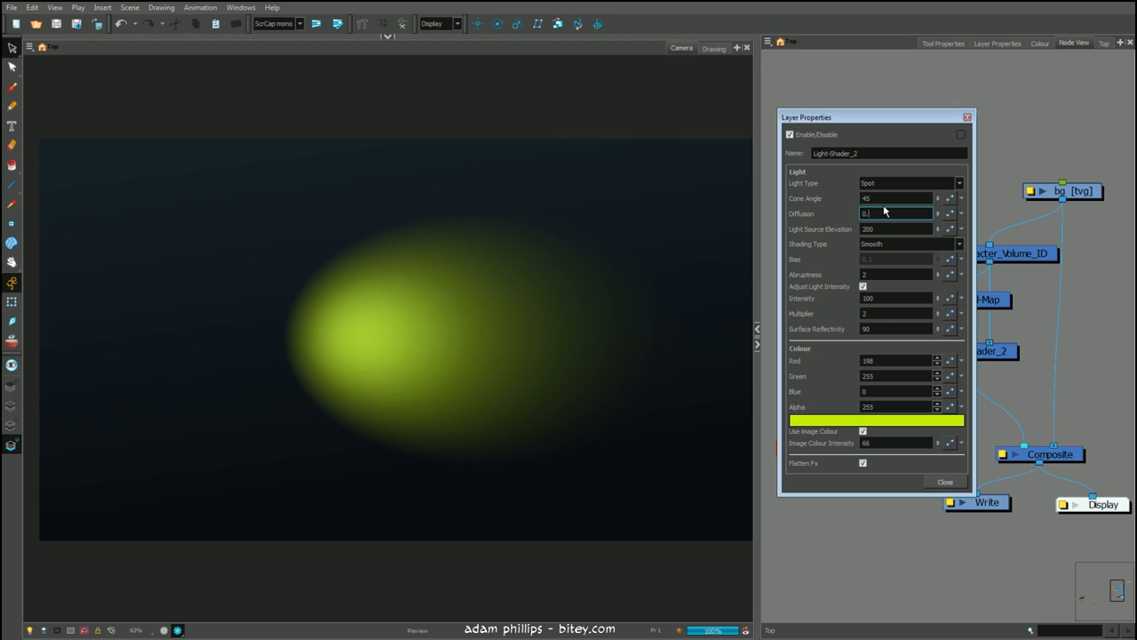
{"action": "type", "text": "1"}
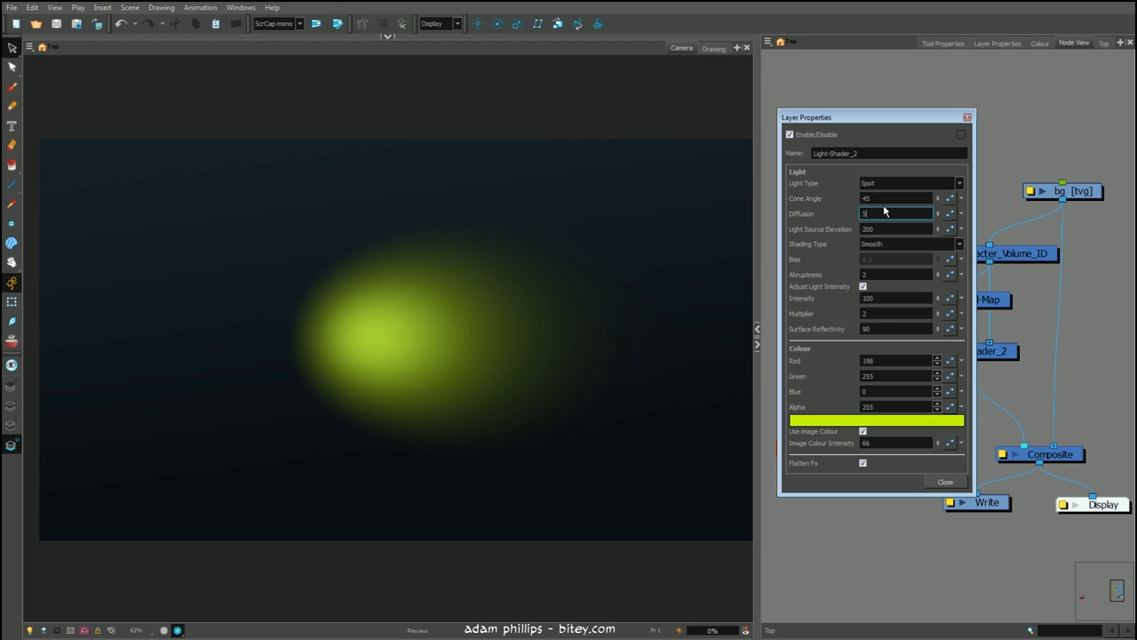
{"action": "type", "text": "5"}
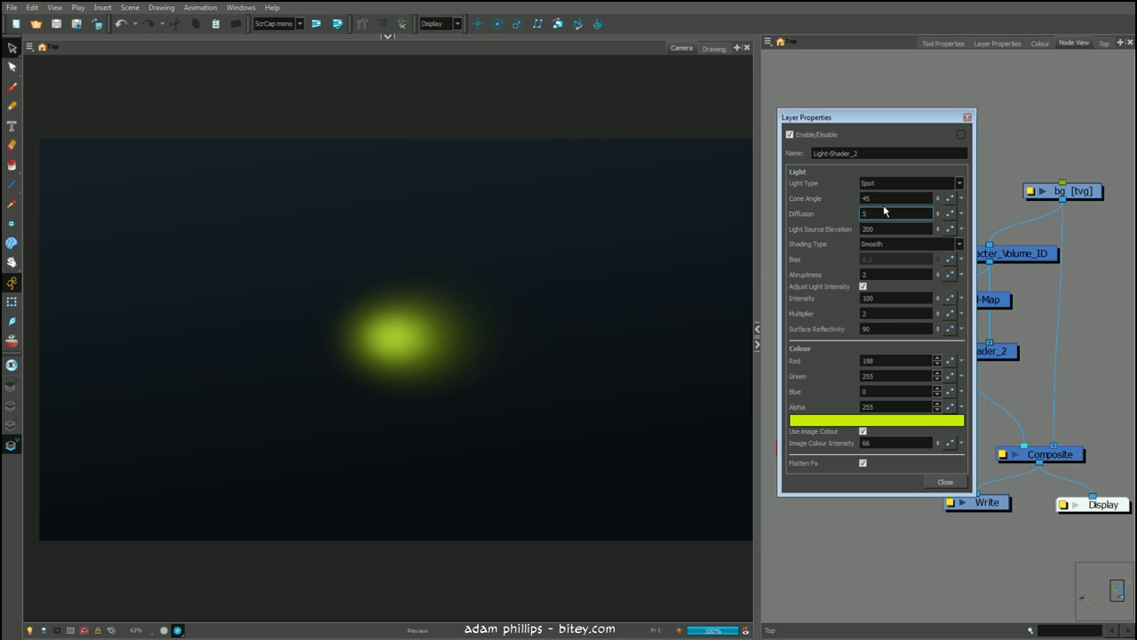
{"action": "type", "text": "0.6"}
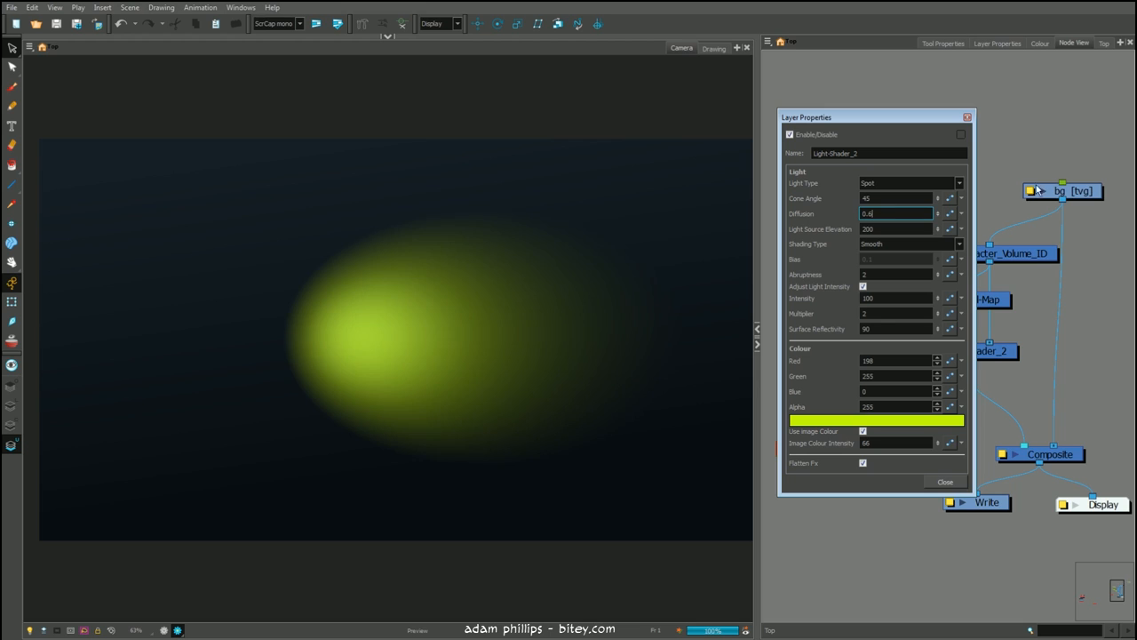
{"action": "left_click", "coordinate": [896, 228]}
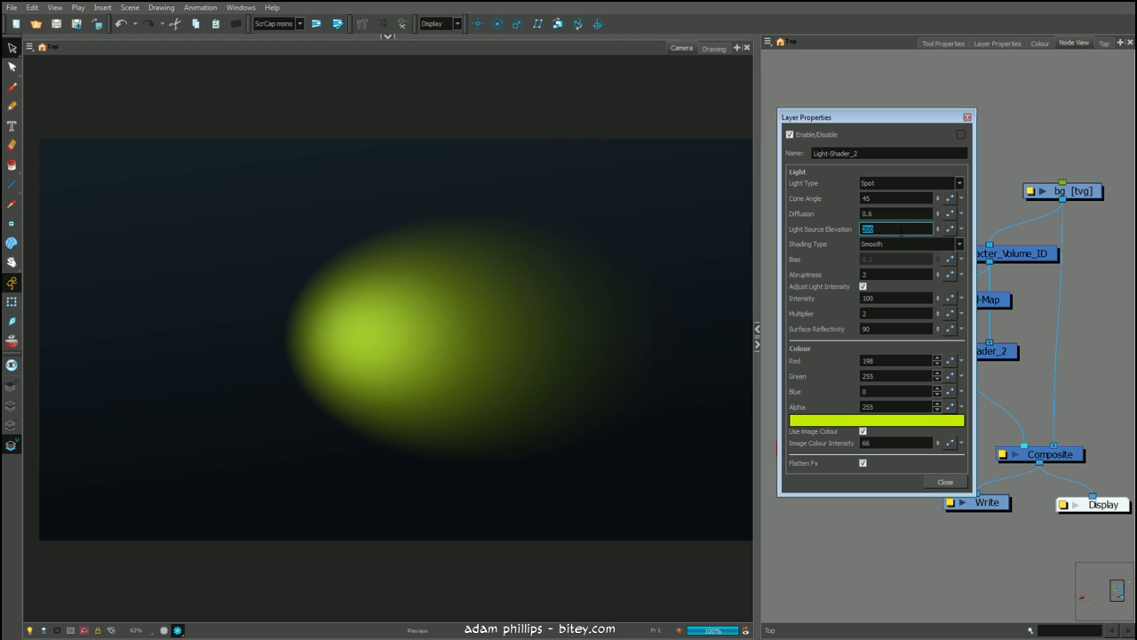
Step: Step through the elevation diagram, then set Light Source Elevation 120 and Intensity 75
{"action": "left_click", "coordinate": [946, 482]}
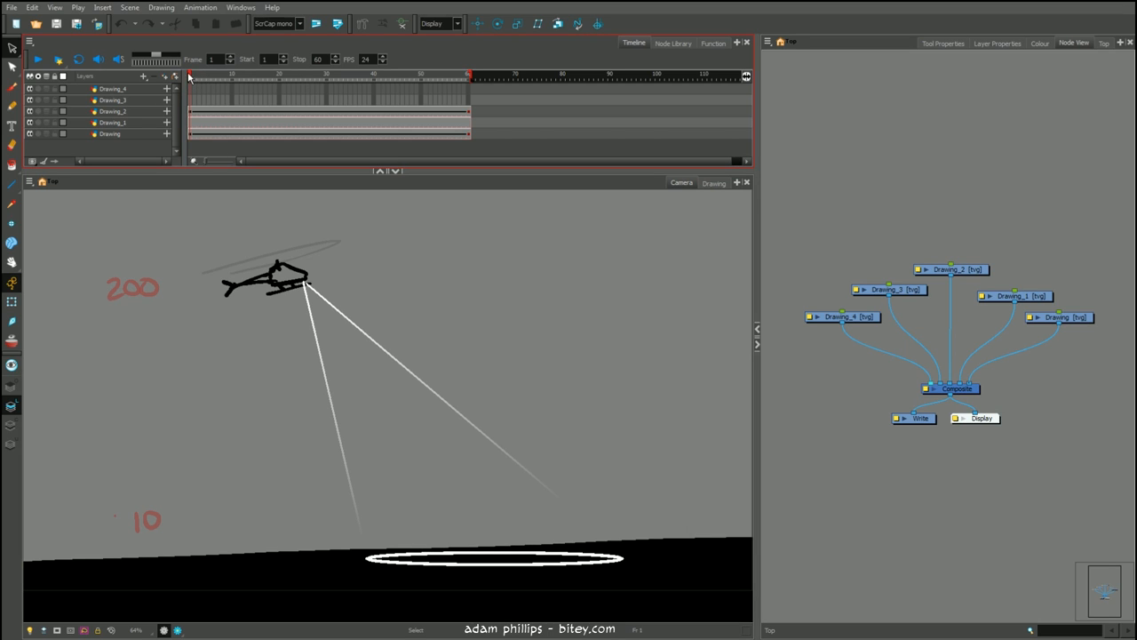
{"action": "left_click", "coordinate": [238, 74]}
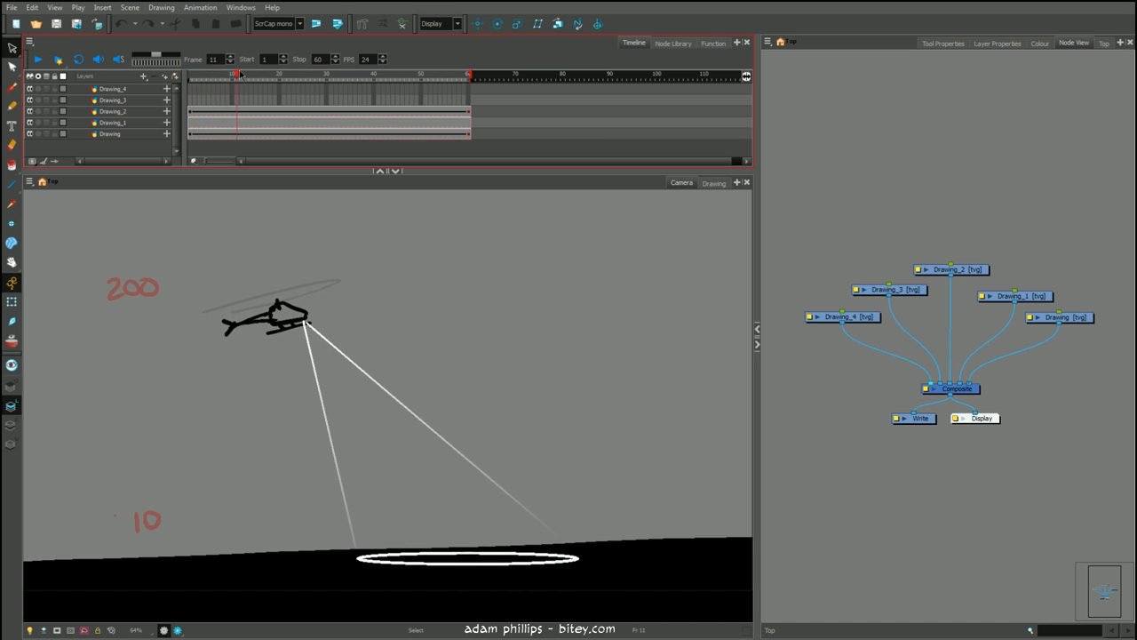
{"action": "left_click", "coordinate": [331, 75]}
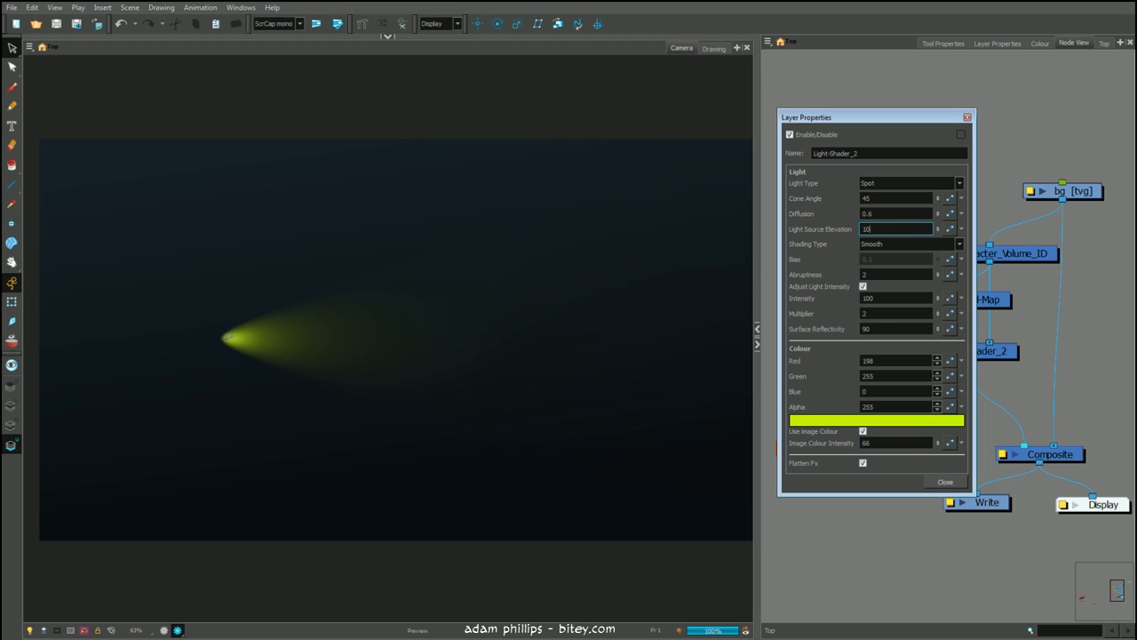
{"action": "mouse_move", "coordinate": [615, 302]}
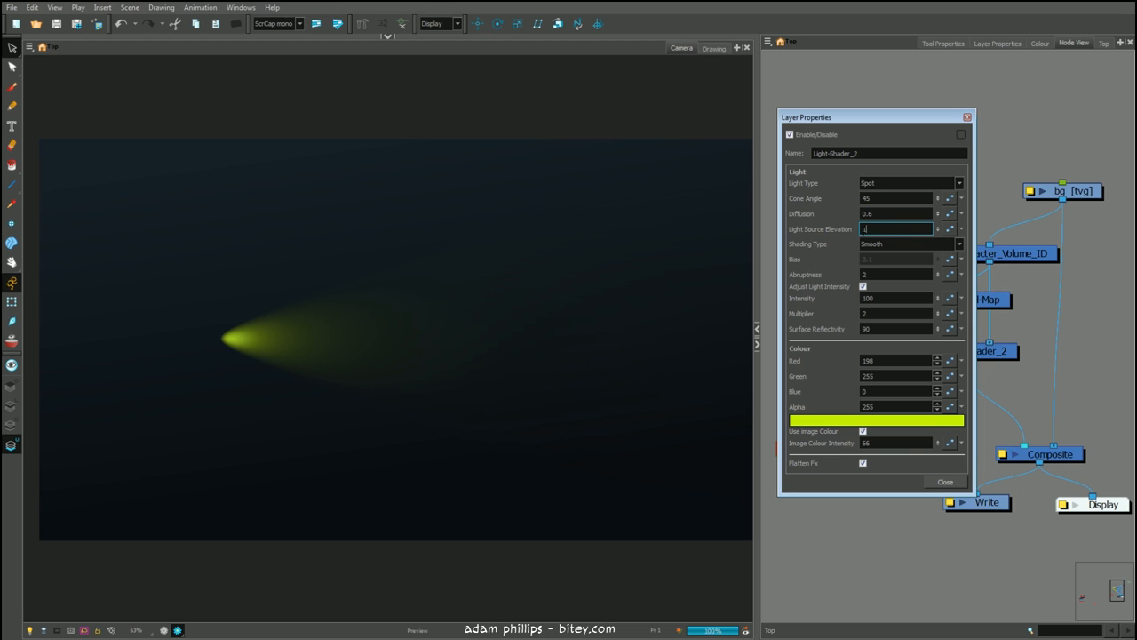
{"action": "type", "text": "120"}
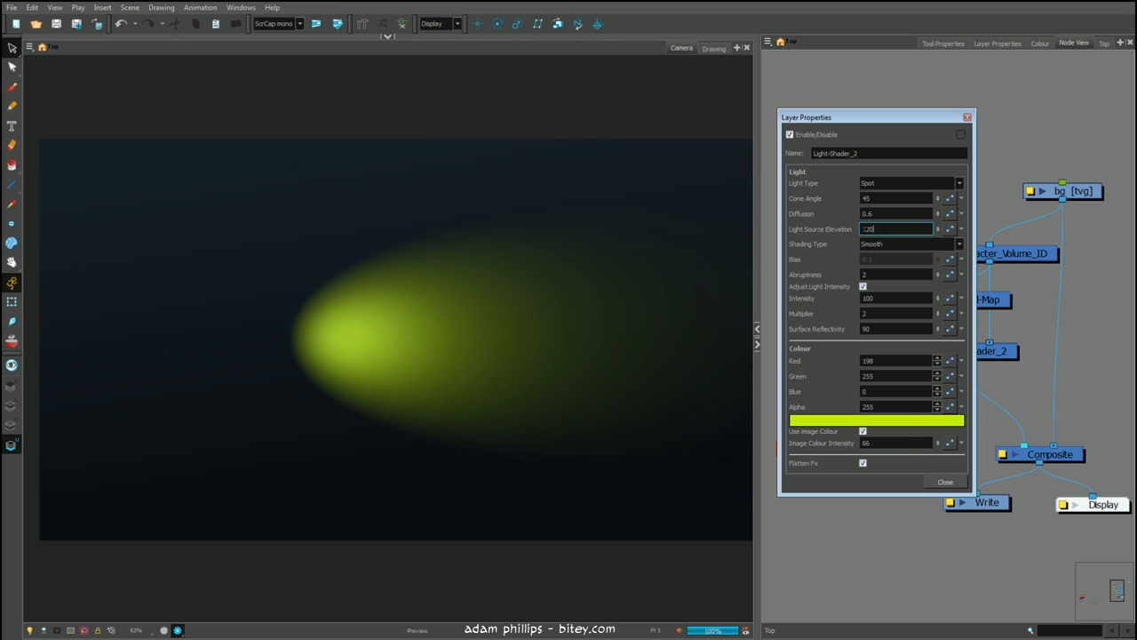
{"action": "type", "text": "75"}
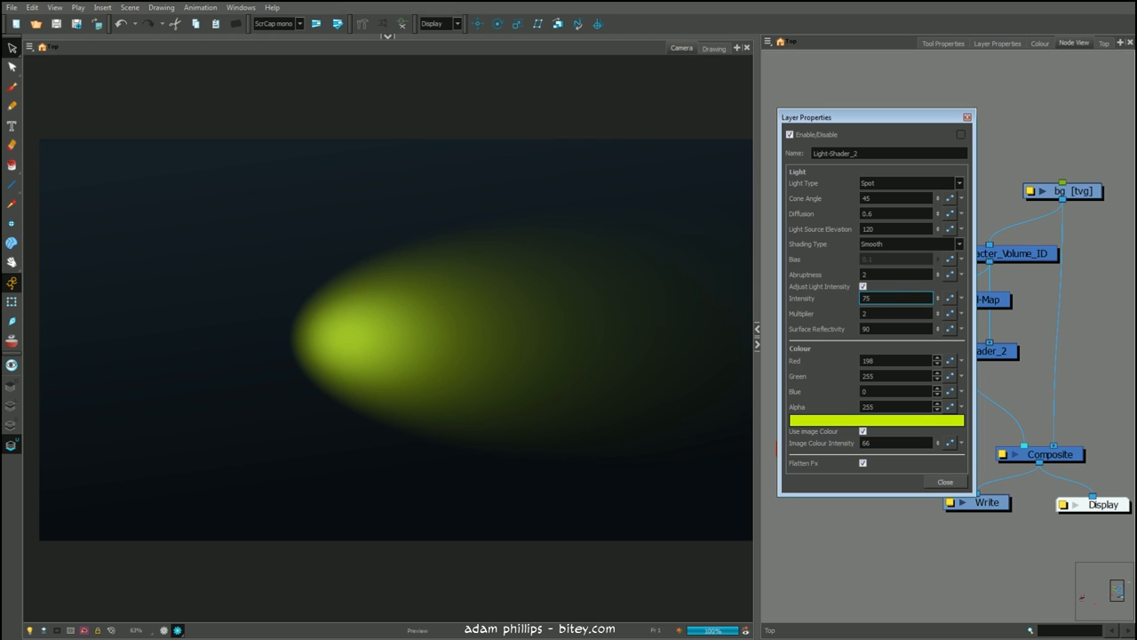
Step: Set Exponent to 0 then 0.05, and try Intensity 7.5 and 1
{"action": "left_click", "coordinate": [895, 273]}
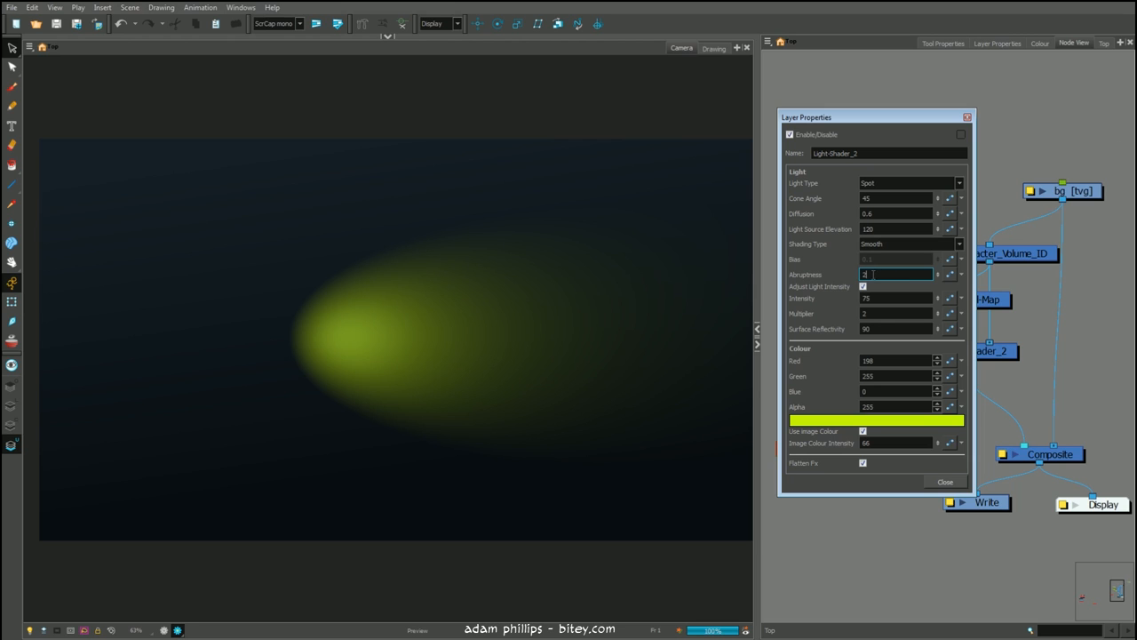
{"action": "type", "text": "0"}
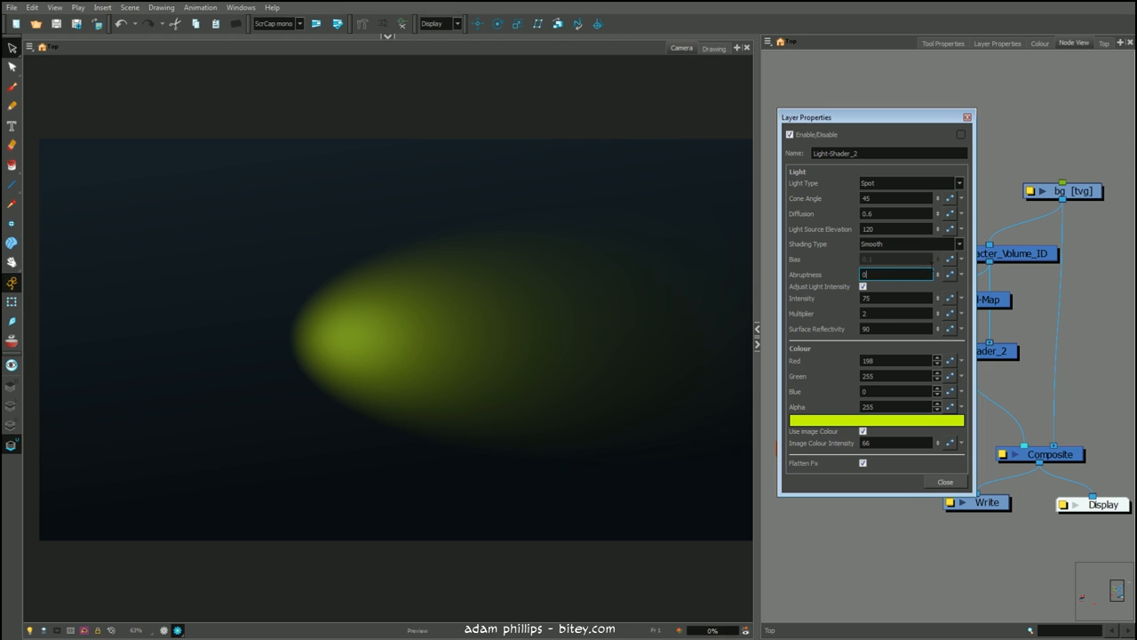
{"action": "type", "text": "0.05"}
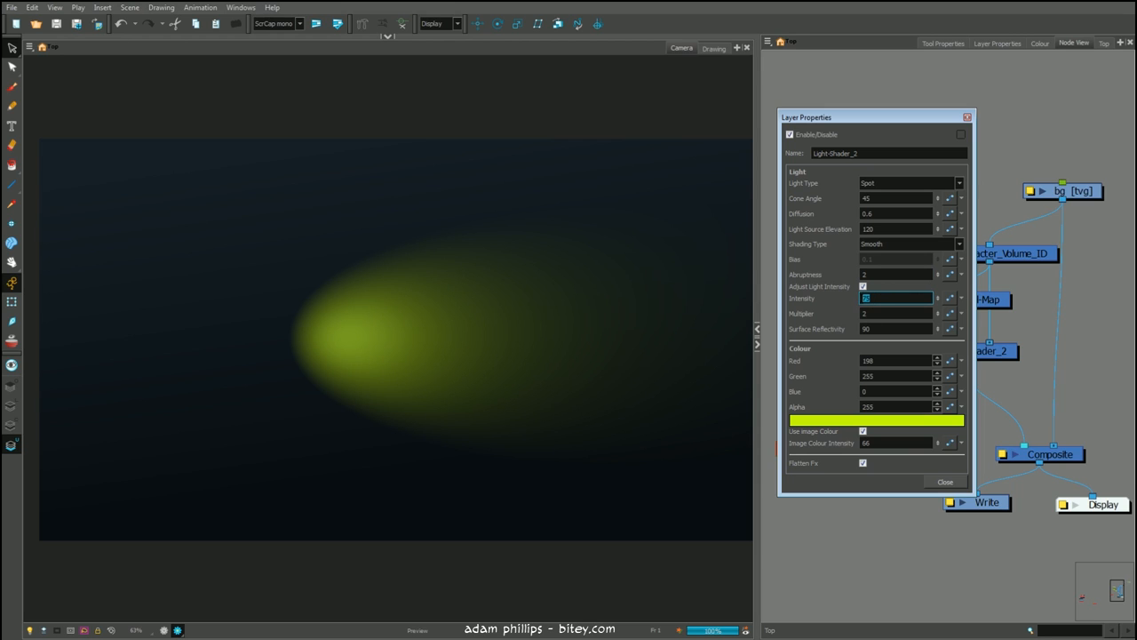
{"action": "type", "text": "7.5"}
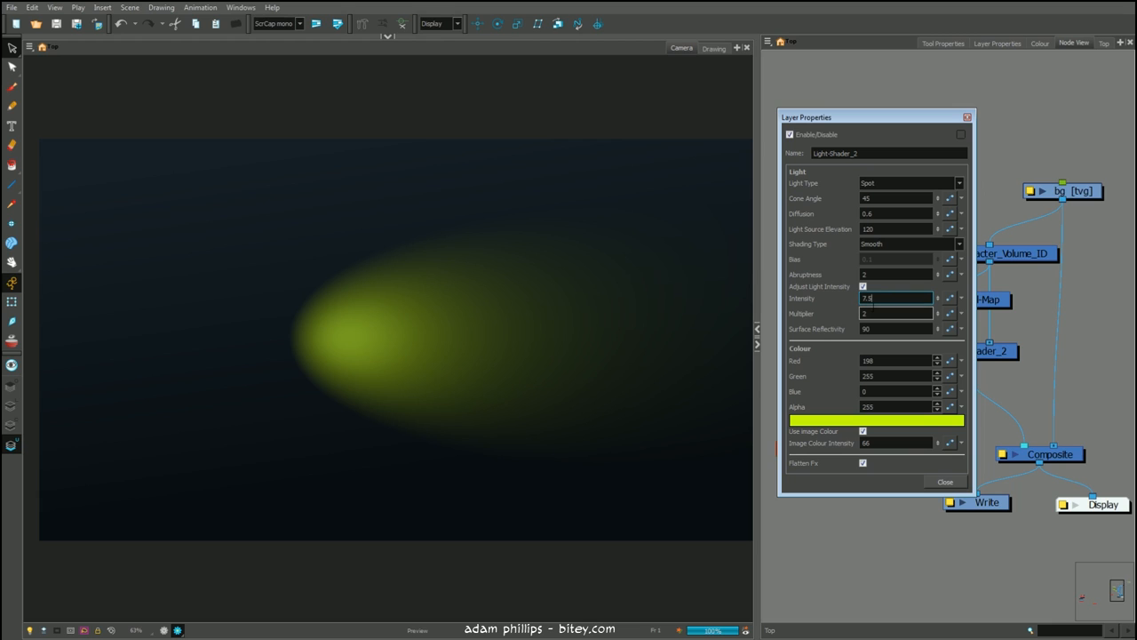
{"action": "type", "text": "1"}
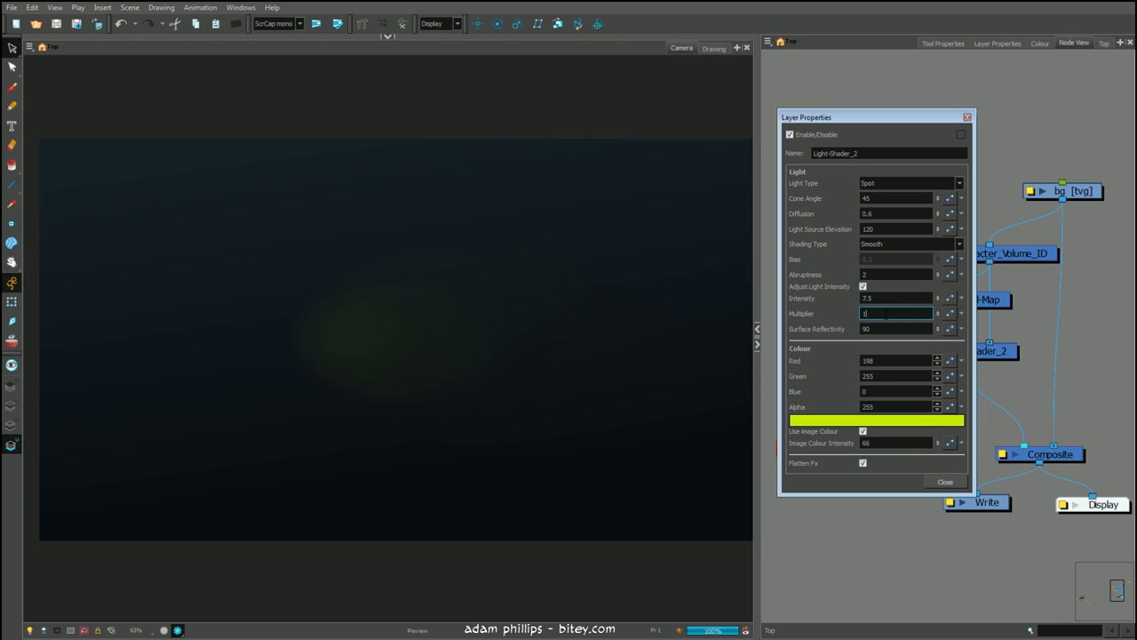
Step: Adjust the Multiplier through 10 and 1.5, ending at 0.9
{"action": "type", "text": "100"}
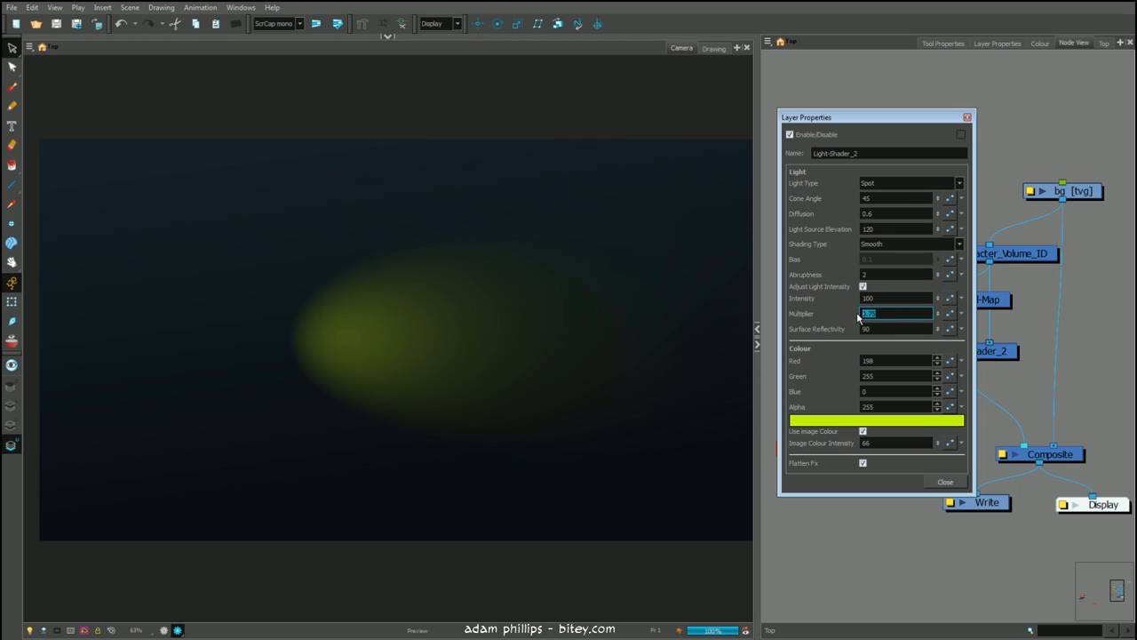
{"action": "type", "text": "1.5"}
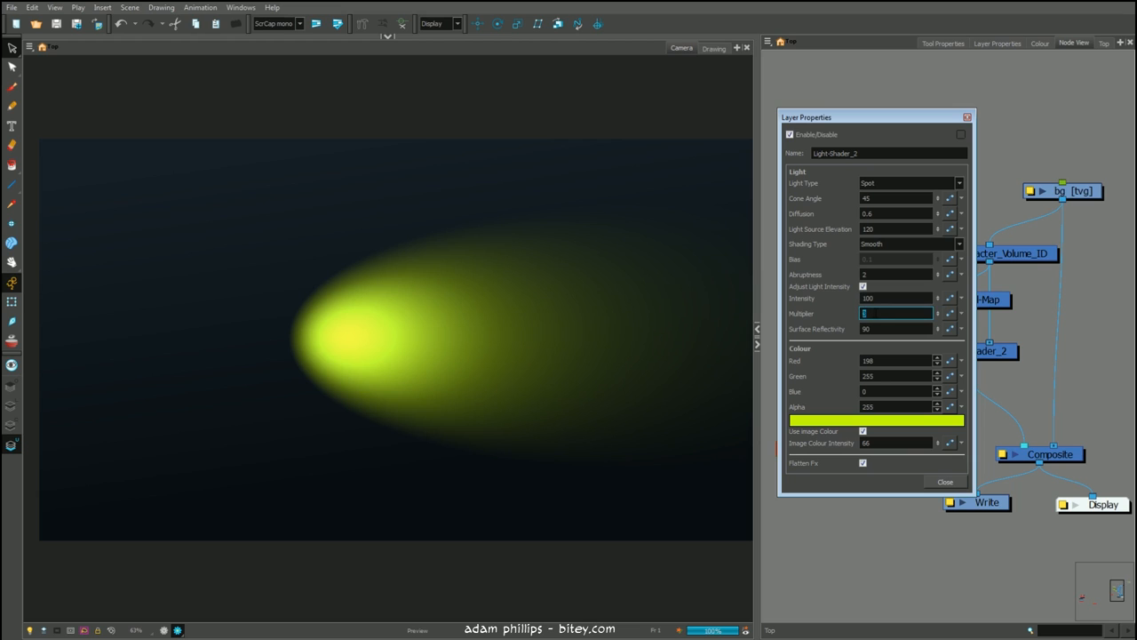
{"action": "type", "text": "0.9"}
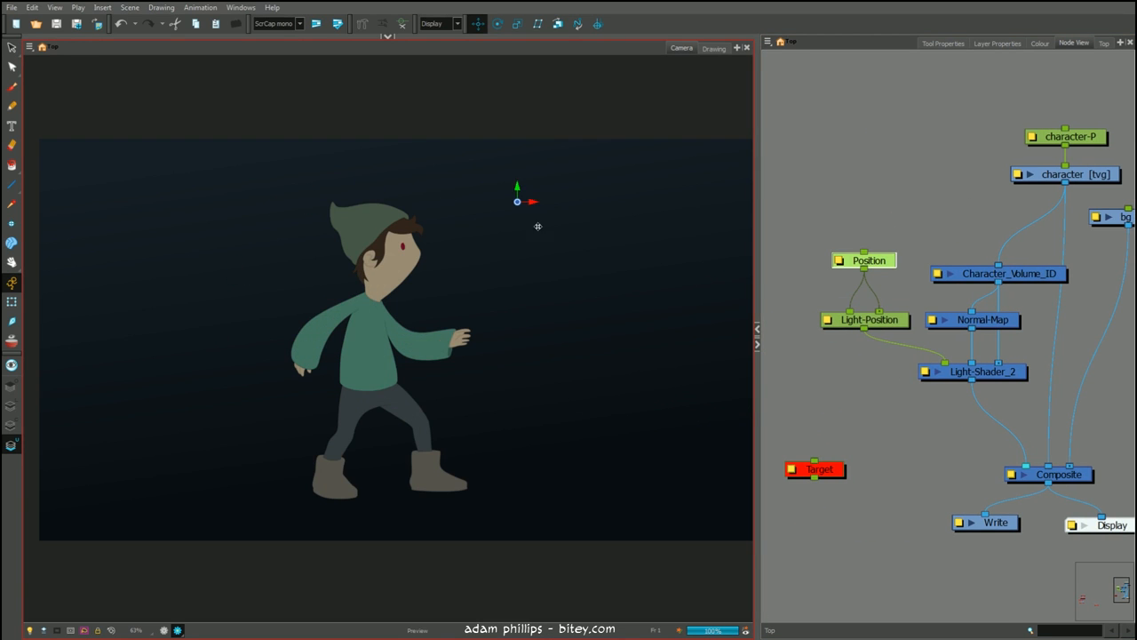
Step: Move the light to the upper right and change the Light Type to Point
{"action": "left_click_drag", "start_coordinate": [517, 201], "coordinate": [487, 233]}
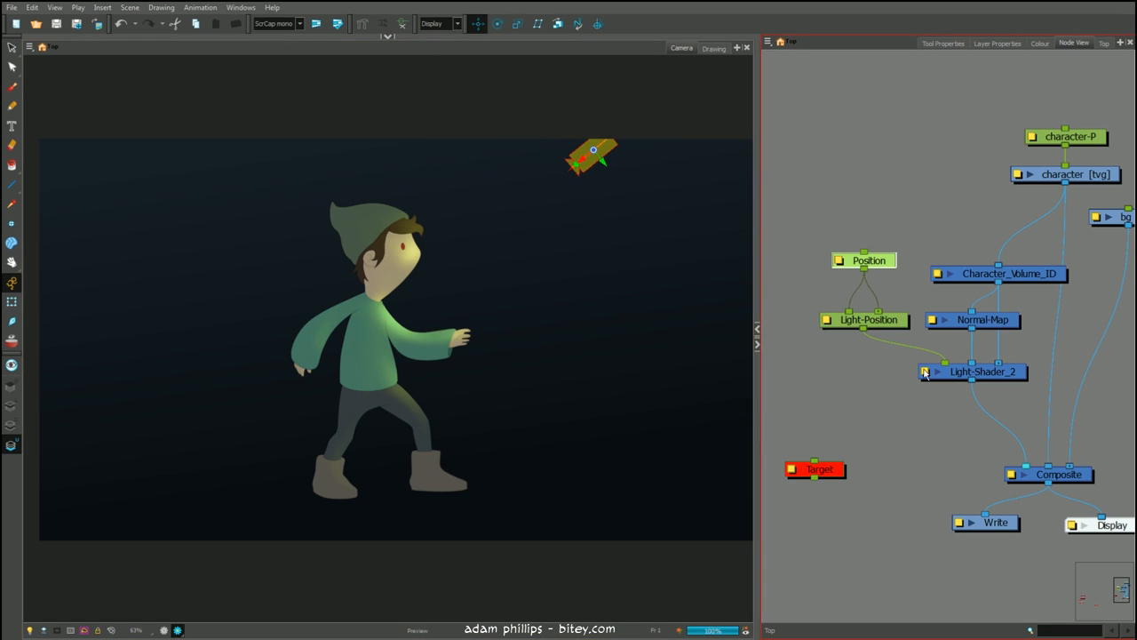
{"action": "double_click", "coordinate": [974, 371]}
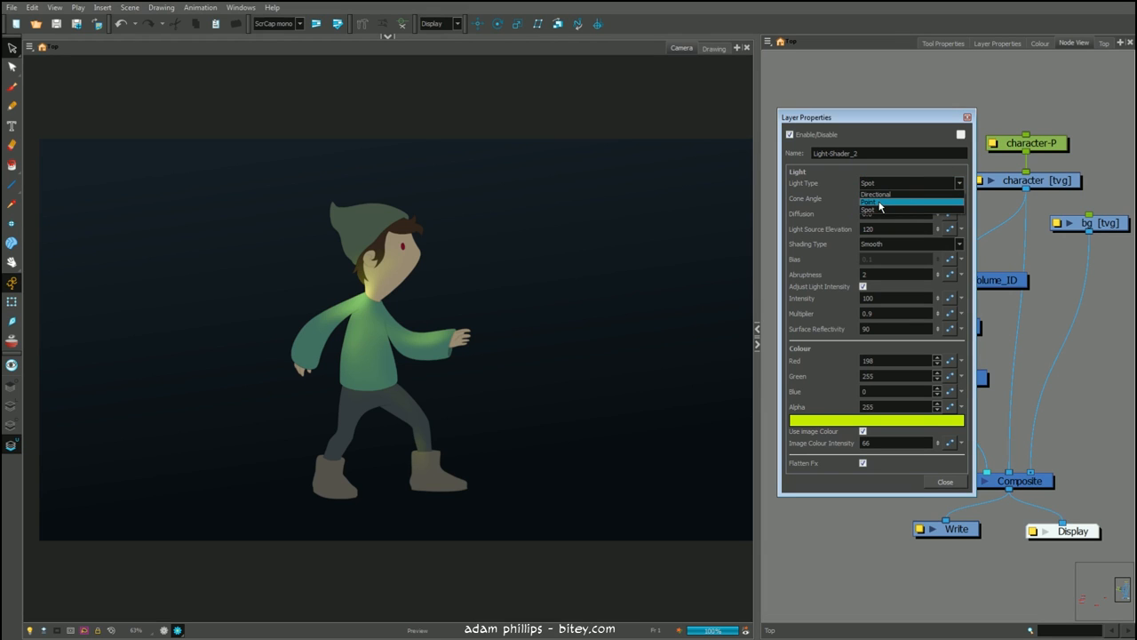
{"action": "left_click", "coordinate": [889, 210]}
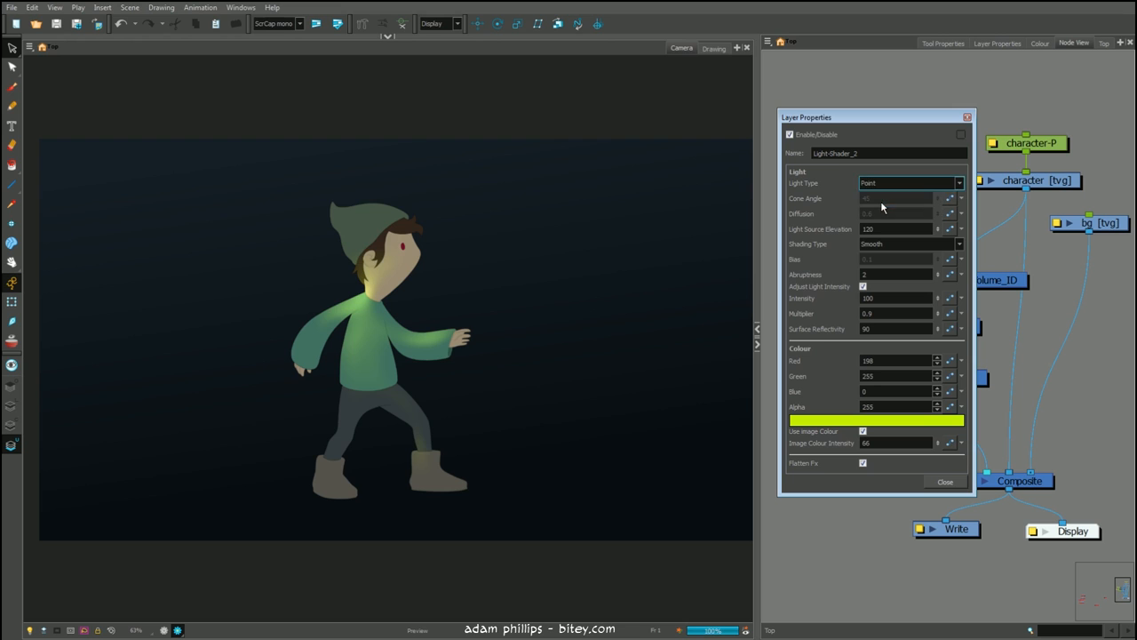
{"action": "left_click", "coordinate": [945, 480]}
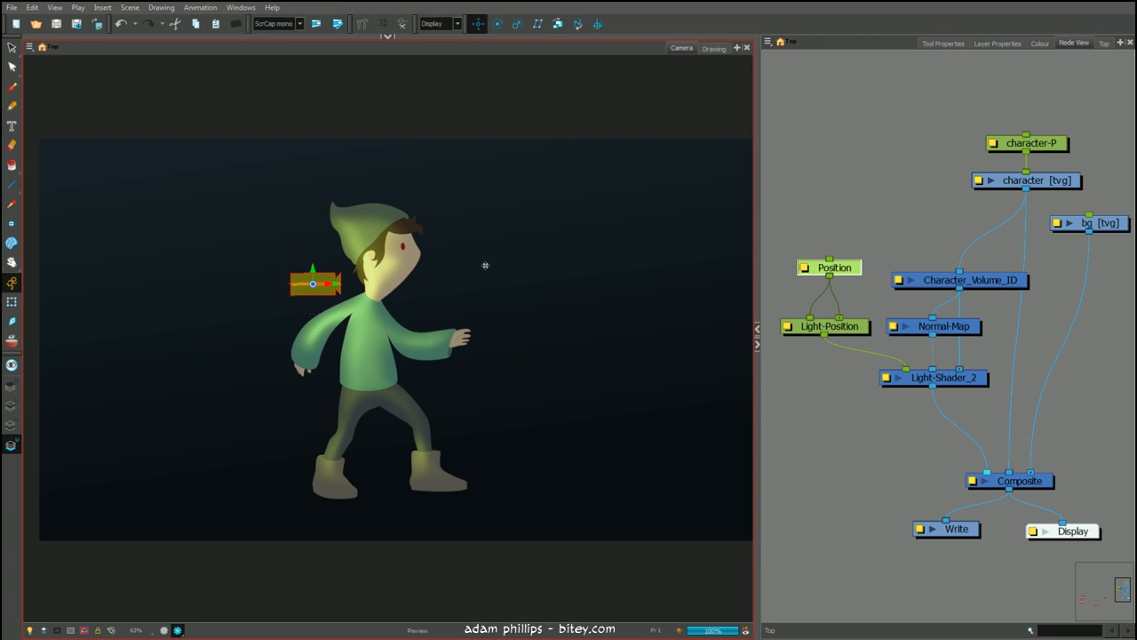
Step: Drag the point light down beside the legs and back up behind the head
{"action": "left_click_drag", "start_coordinate": [313, 283], "coordinate": [285, 408]}
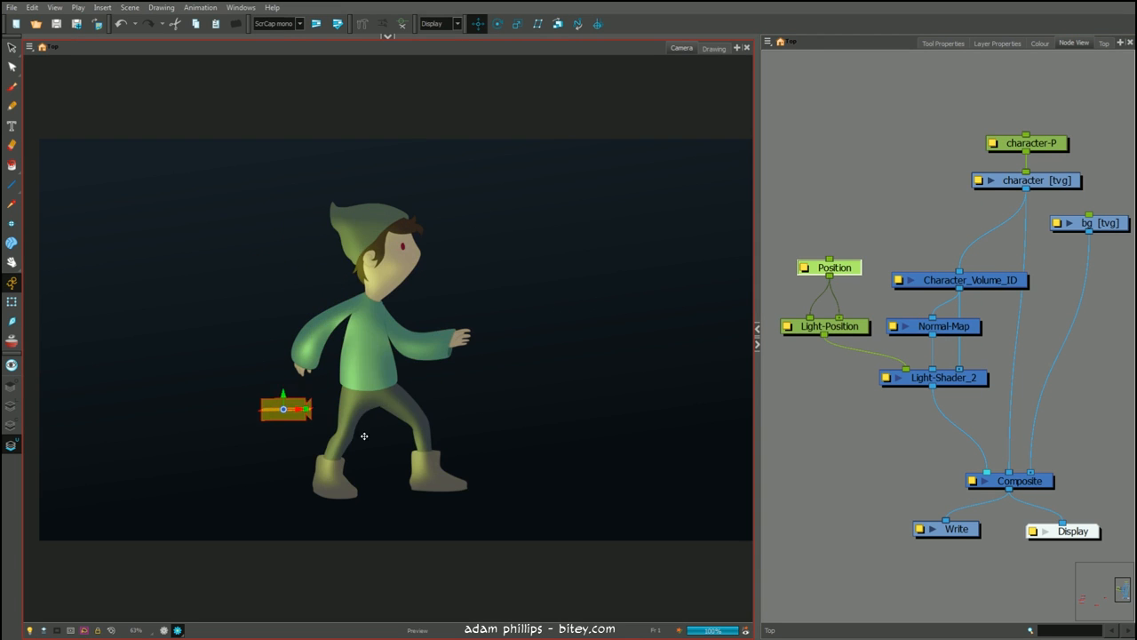
{"action": "left_click_drag", "start_coordinate": [283, 408], "coordinate": [316, 293]}
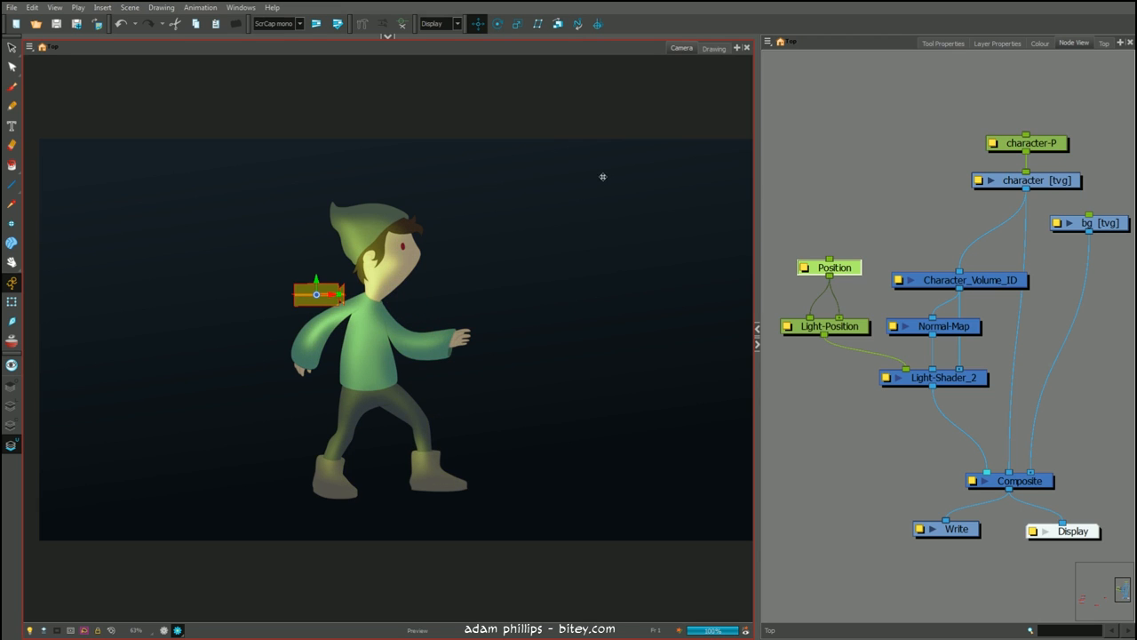
{"action": "mouse_move", "coordinate": [572, 231]}
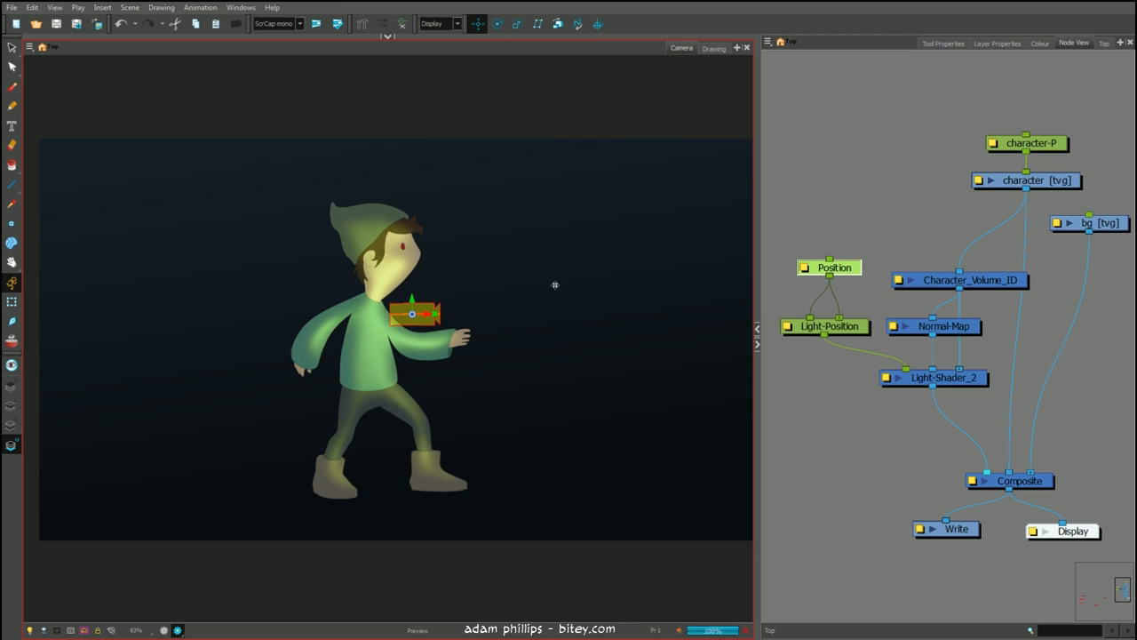
{"action": "double_click", "coordinate": [943, 377]}
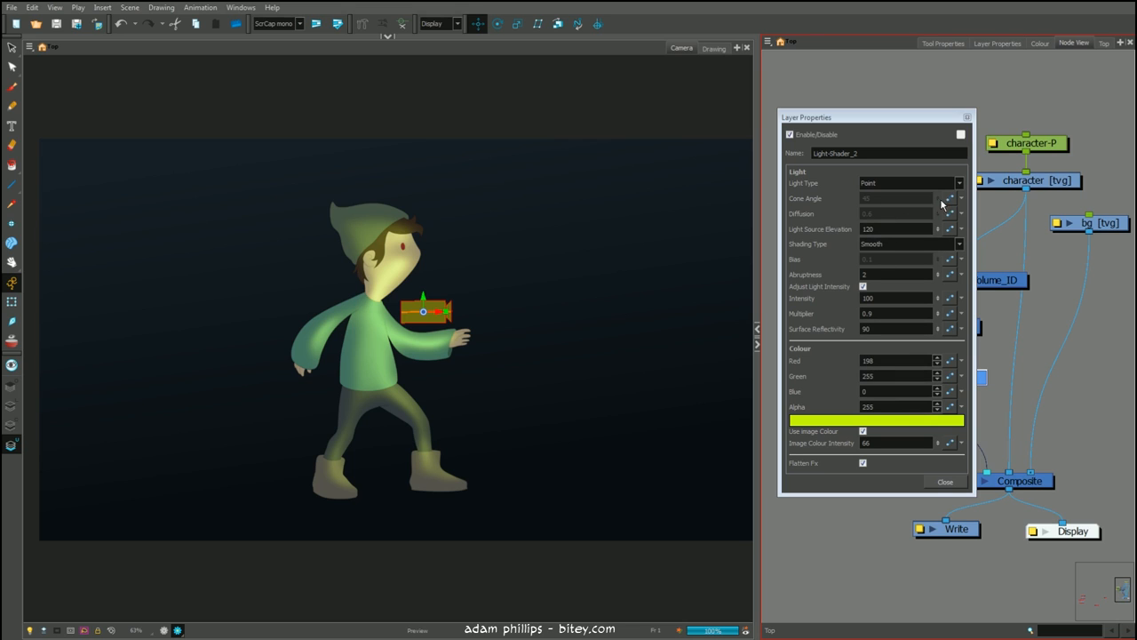
{"action": "mouse_move", "coordinate": [891, 210]}
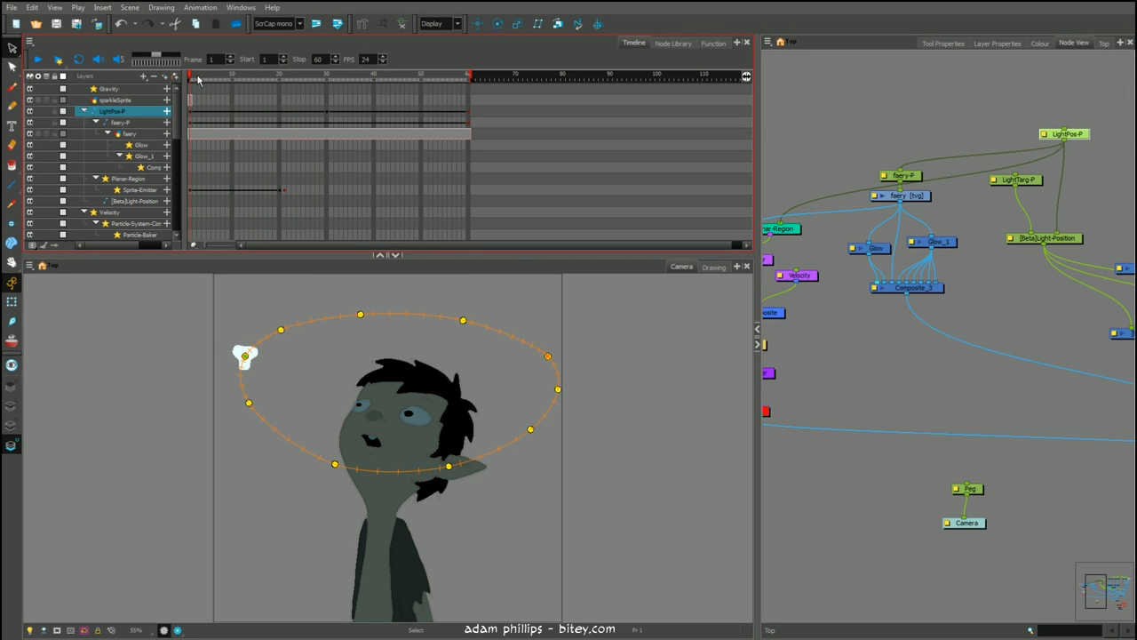
Step: Advance the orbiting light a little along its elliptical path around the head
{"action": "left_click", "coordinate": [213, 77]}
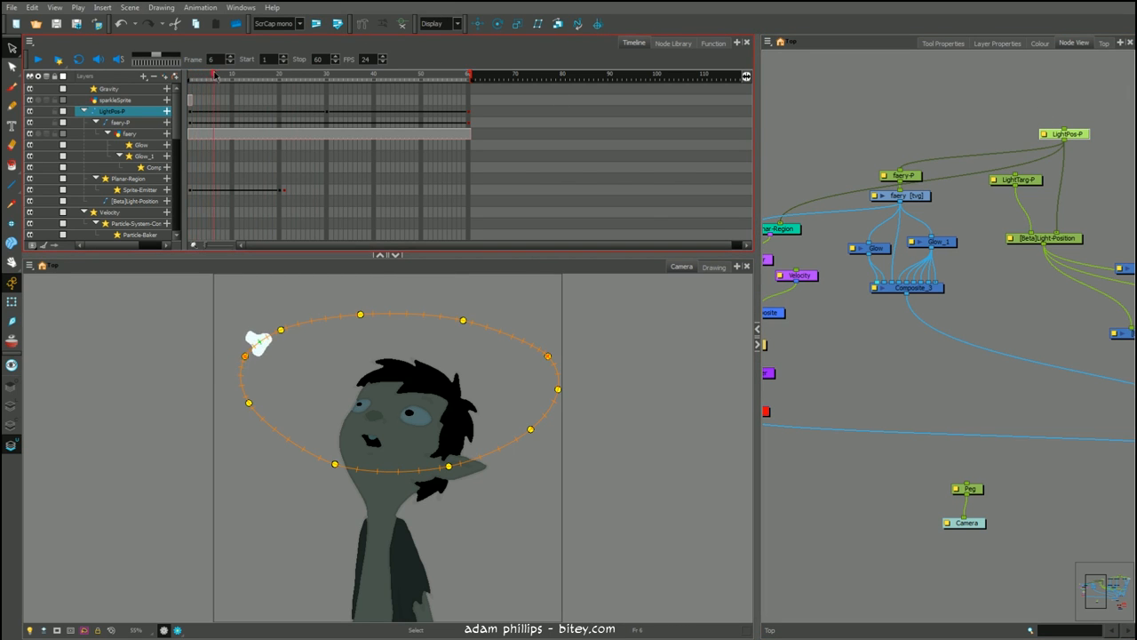